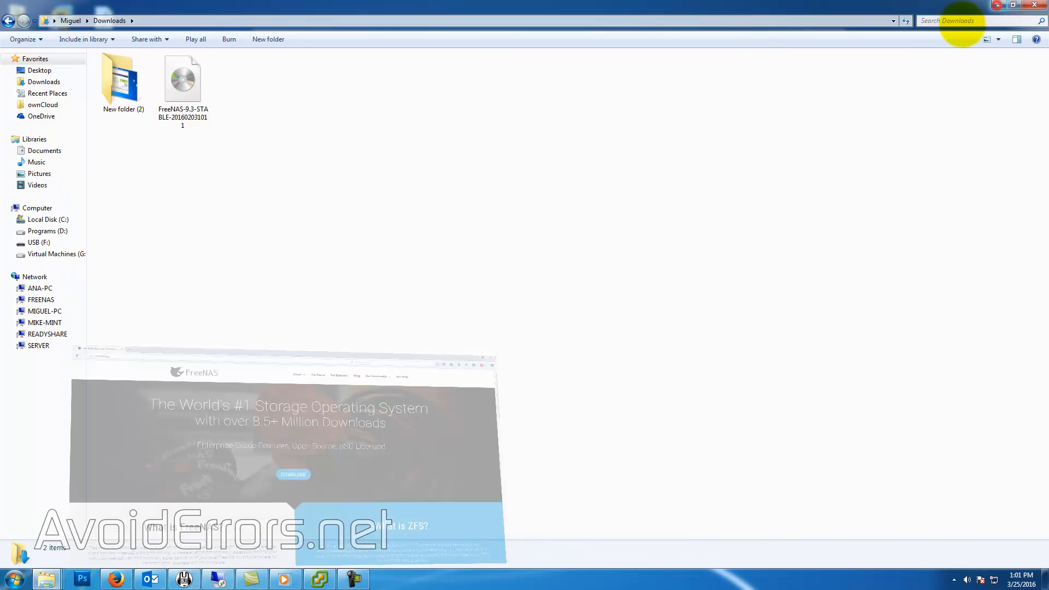
Close the Downloads window so the vSphere Client for host 10.0.0.50 is in view
{"action": "left_click", "coordinate": [183, 80]}
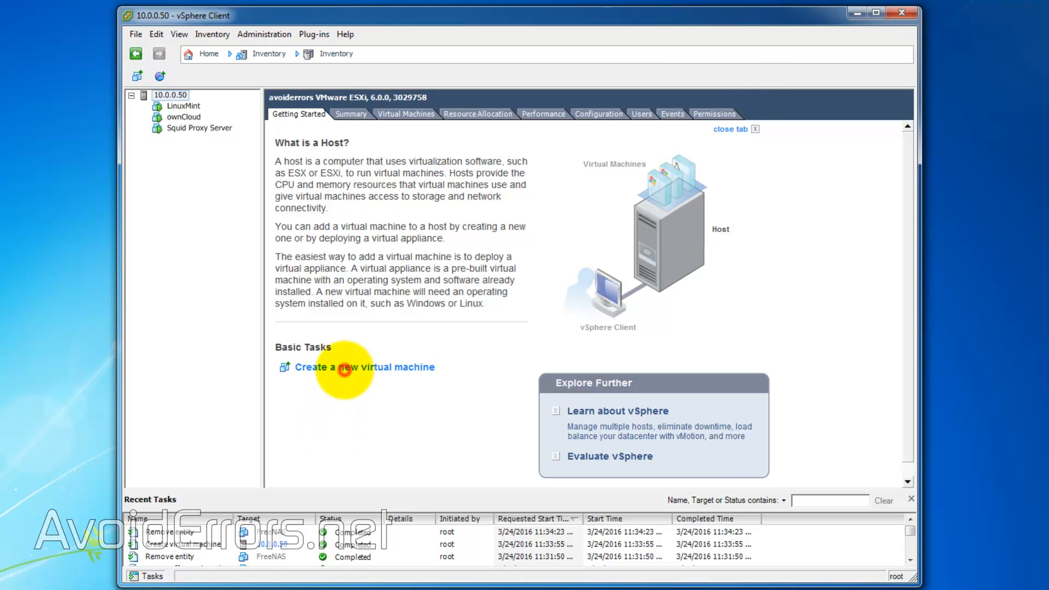
Start a Typical new virtual machine named FreeNAS stored on the datastore
{"action": "left_click", "coordinate": [365, 368]}
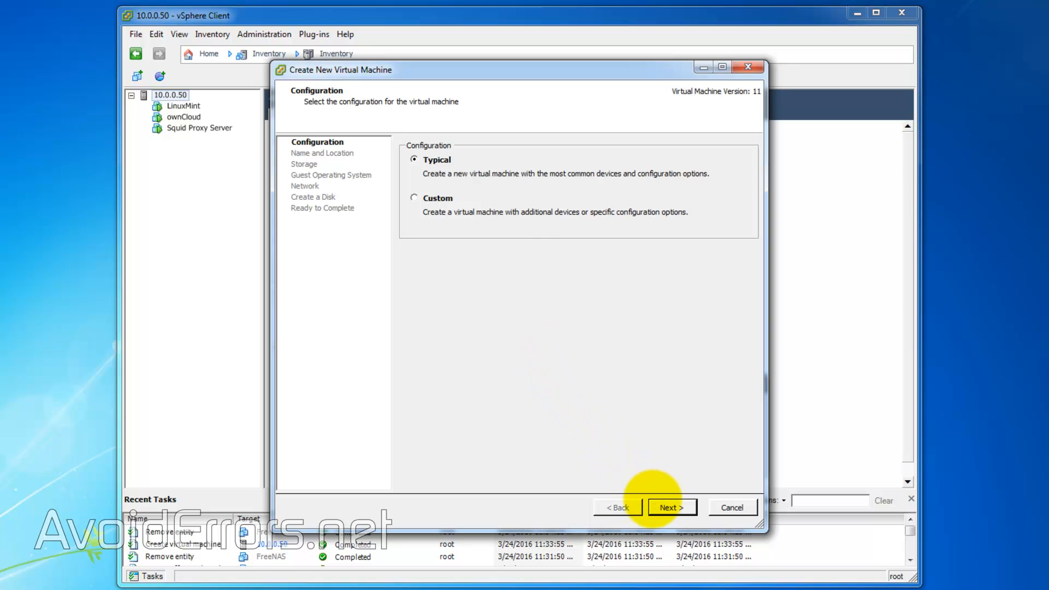
{"action": "left_click", "coordinate": [670, 507]}
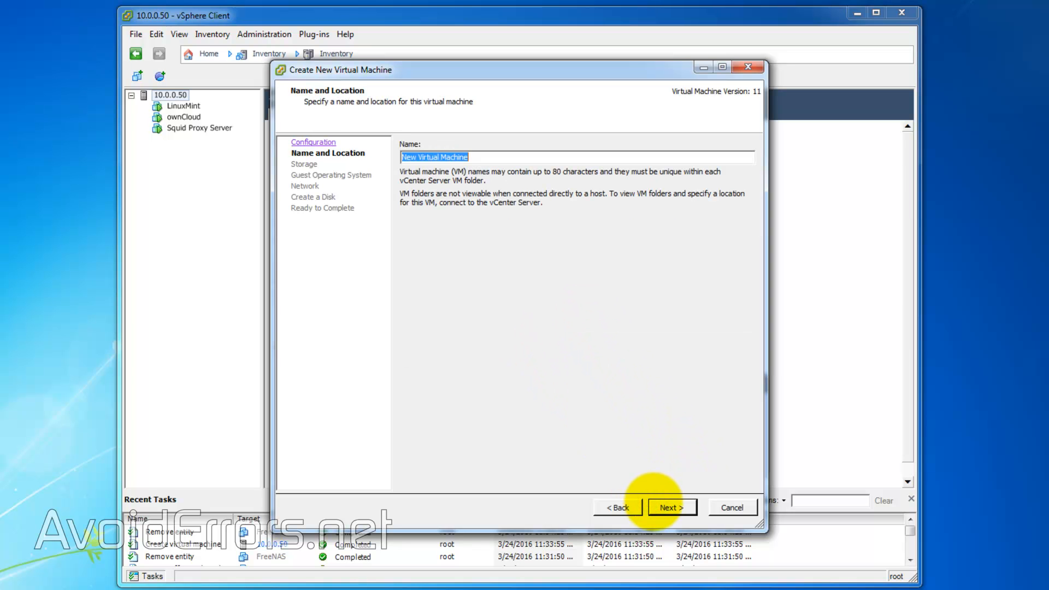
{"action": "type", "text": "FreeNAS"}
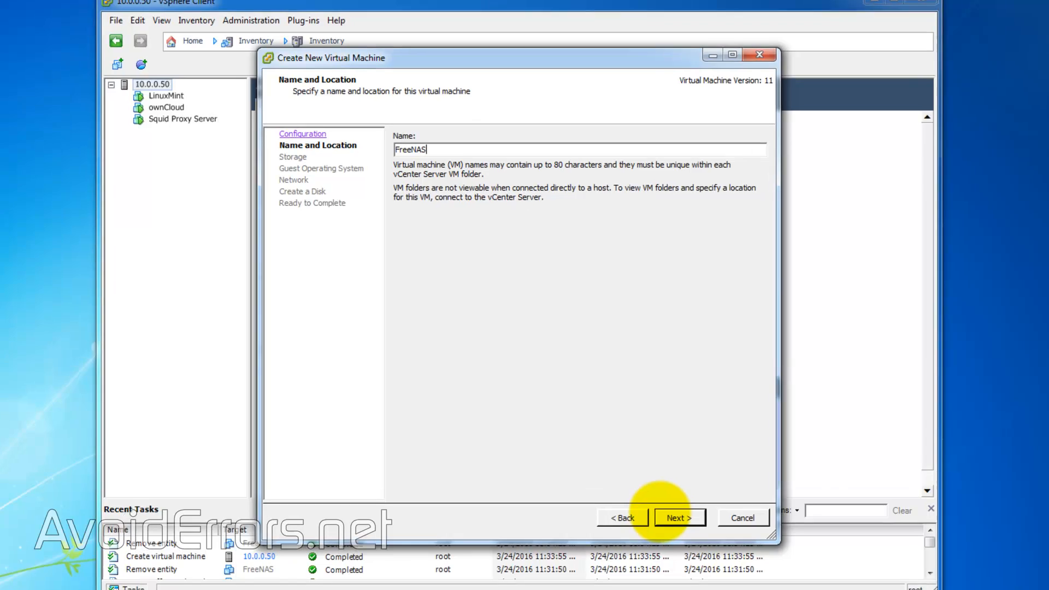
{"action": "left_click", "coordinate": [678, 517]}
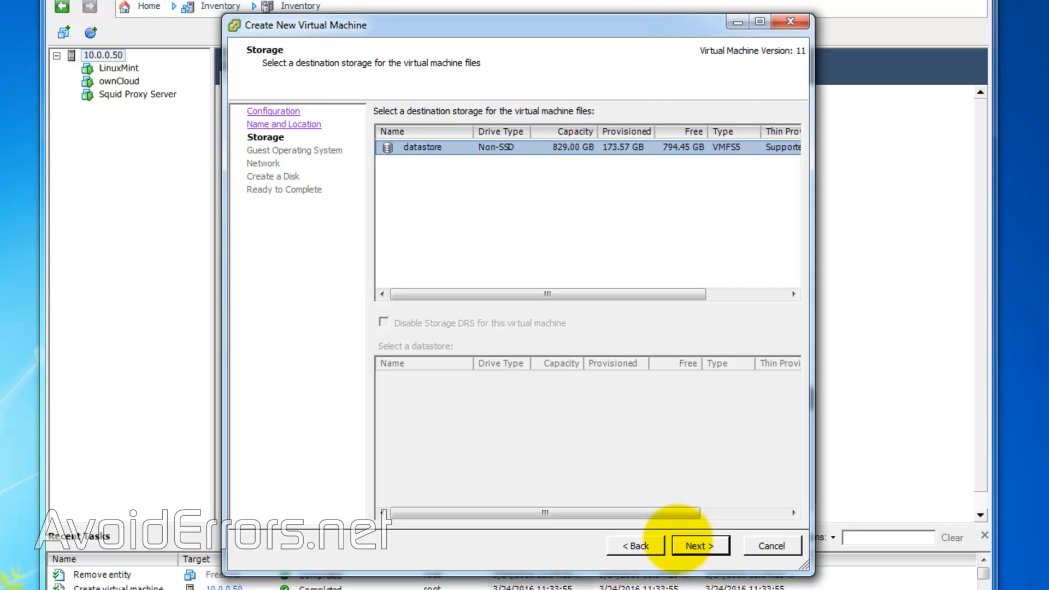
{"action": "left_click", "coordinate": [699, 546]}
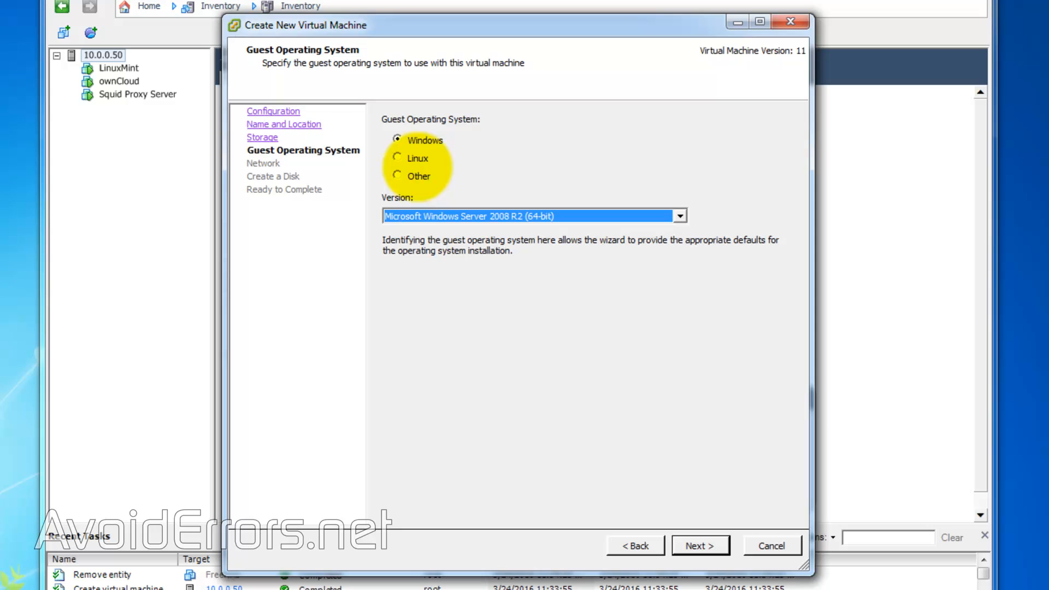
Choose Other > FreeBSD (64-bit) as guest OS with one E1000 adapter on VM Network
{"action": "left_click", "coordinate": [397, 176]}
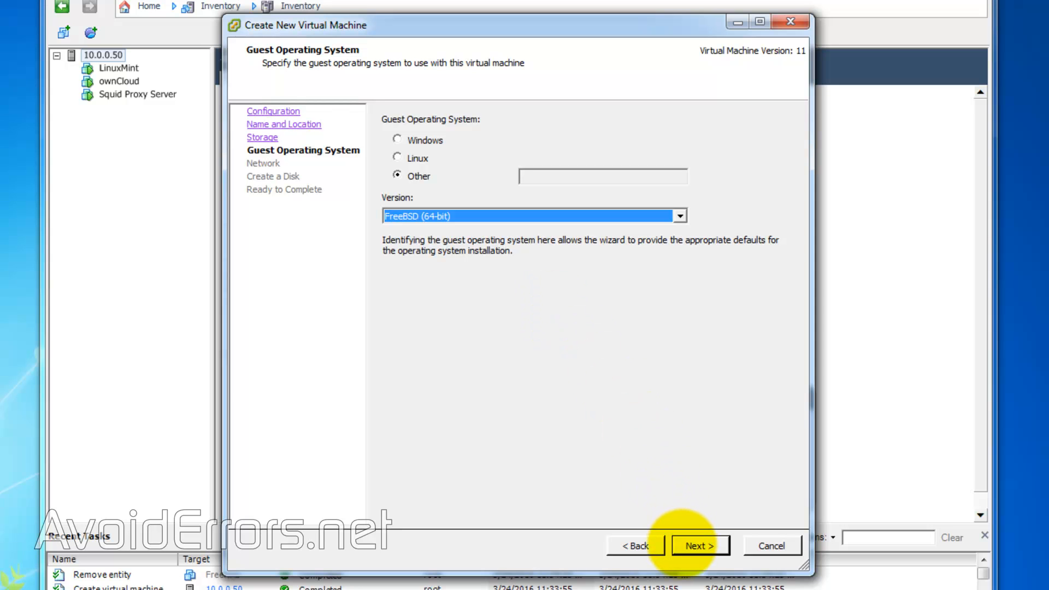
{"action": "left_click", "coordinate": [698, 546]}
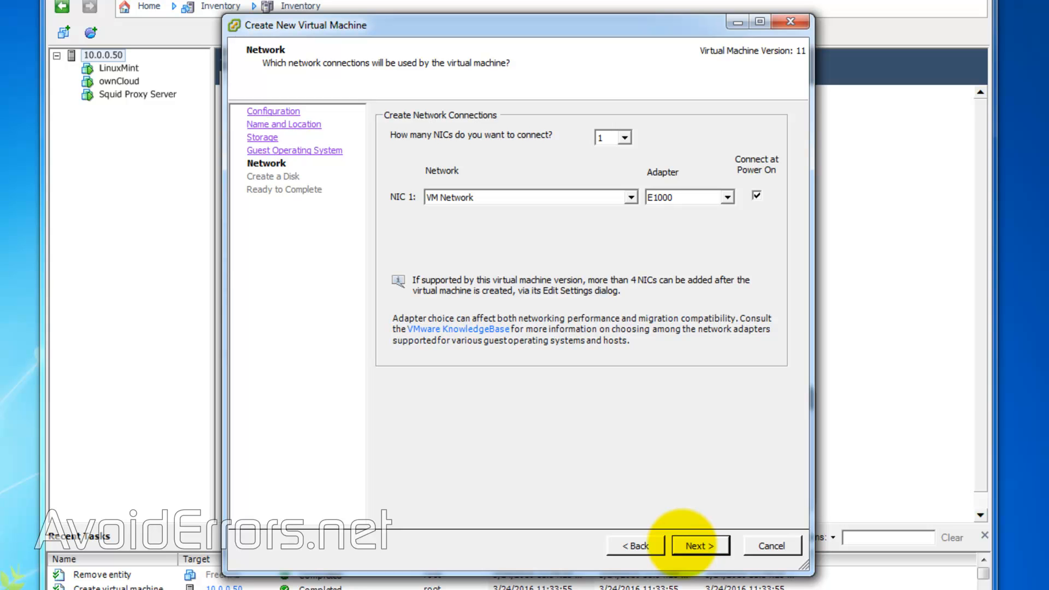
{"action": "left_click", "coordinate": [698, 545]}
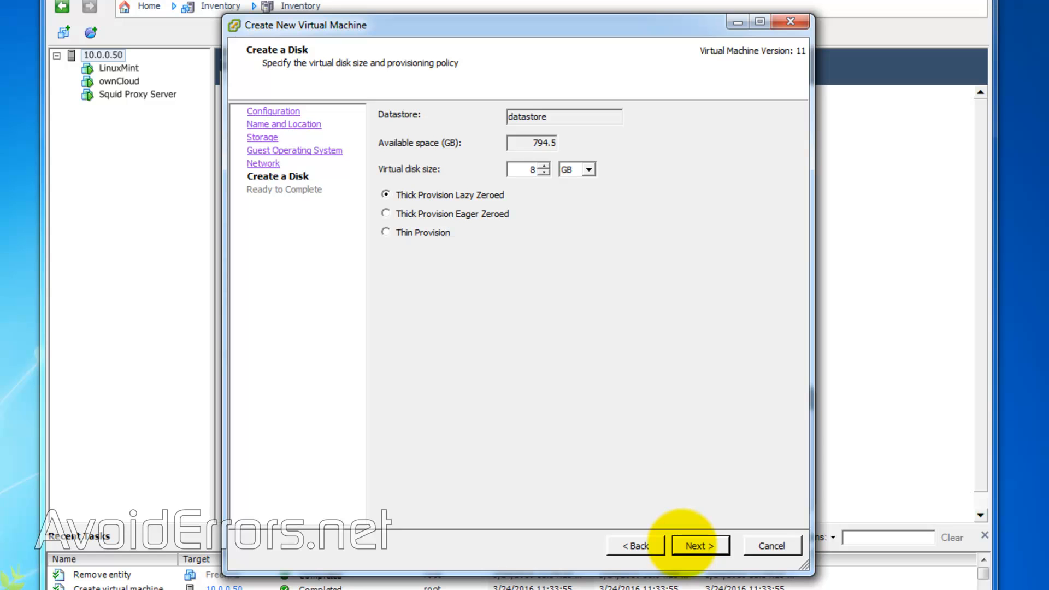
Give the VM a 15 GB thin-provisioned disk and finish creating it
{"action": "left_click", "coordinate": [524, 168]}
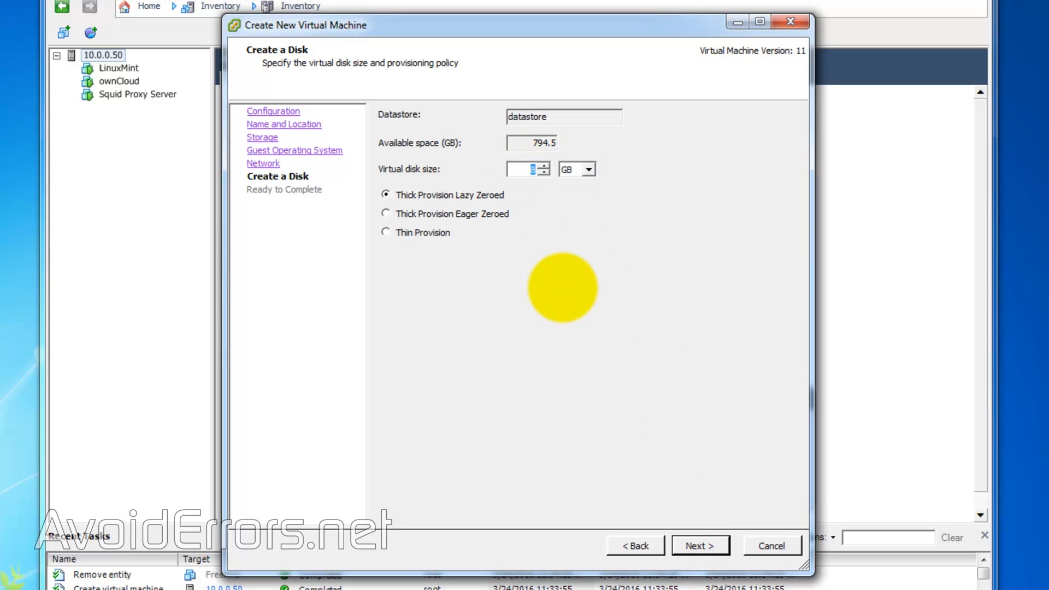
{"action": "type", "text": "15"}
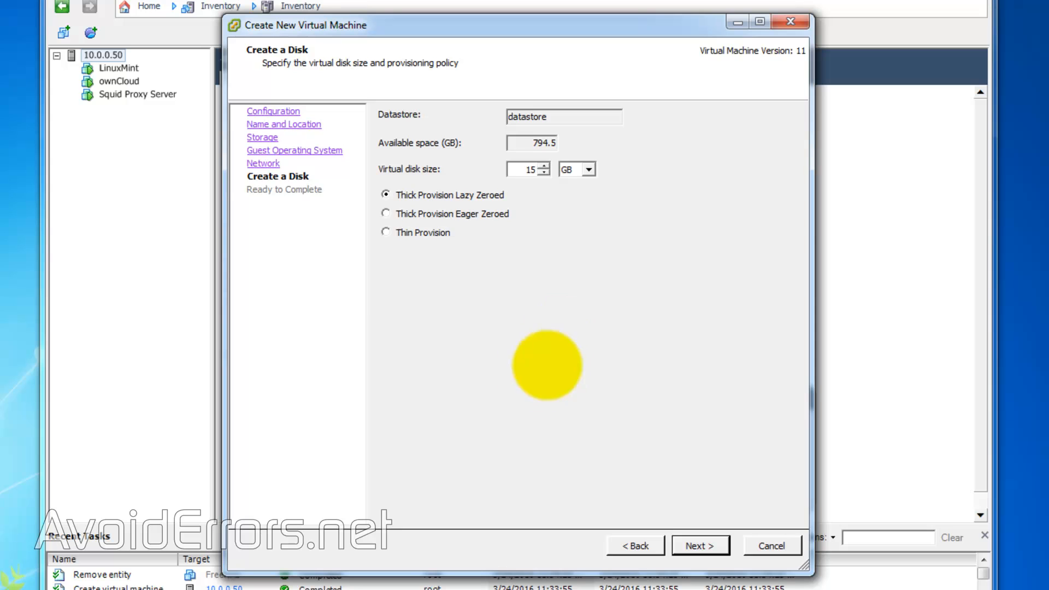
{"action": "left_click", "coordinate": [385, 232]}
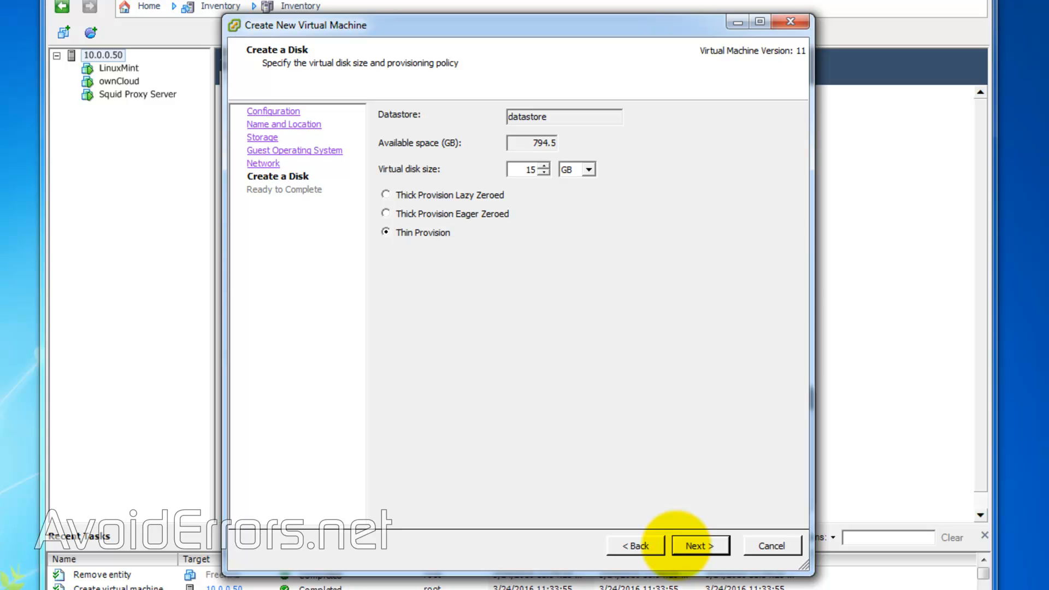
{"action": "left_click", "coordinate": [699, 545]}
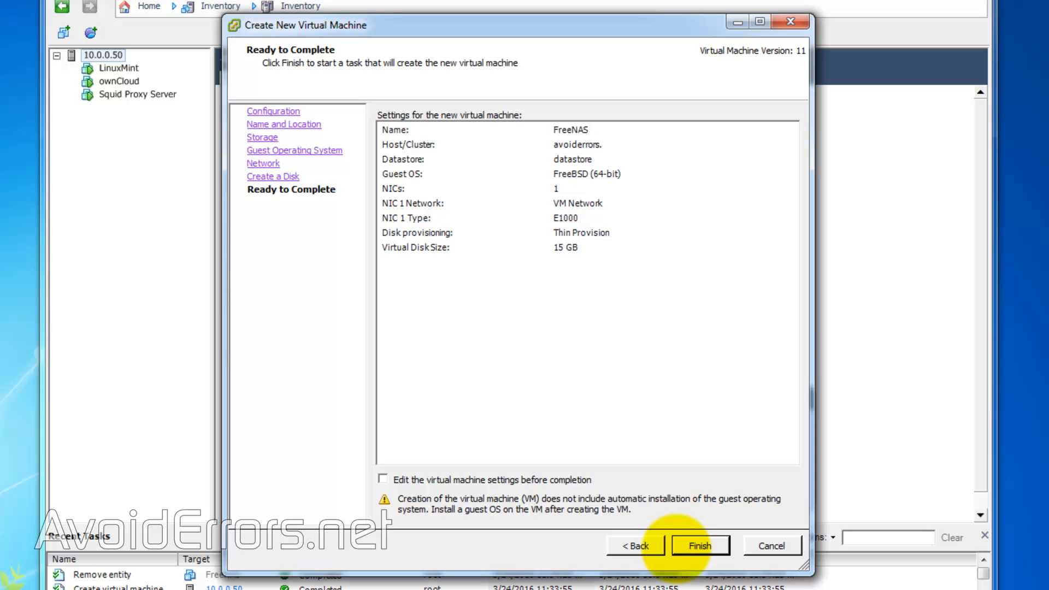
{"action": "left_click", "coordinate": [700, 546]}
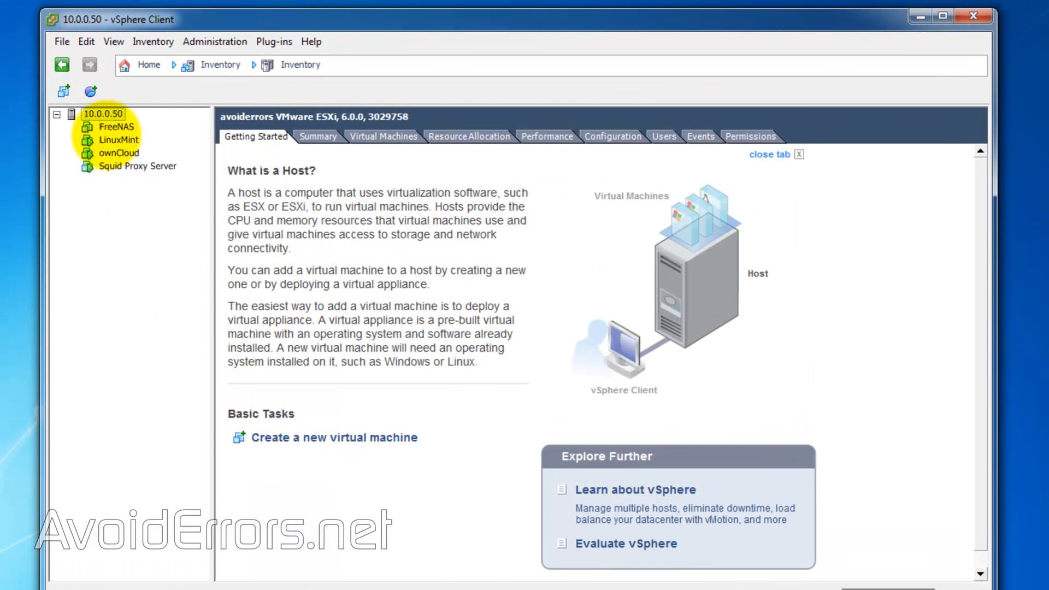
Open Edit Settings for the FreeNAS virtual machine from the inventory
{"action": "left_click", "coordinate": [124, 127]}
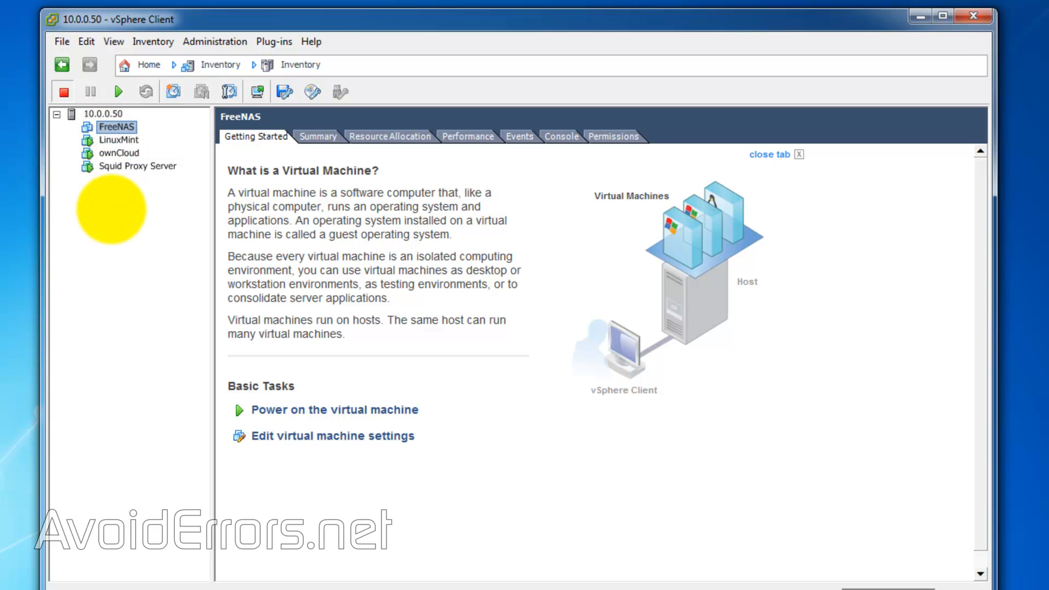
{"action": "right_click", "coordinate": [117, 127]}
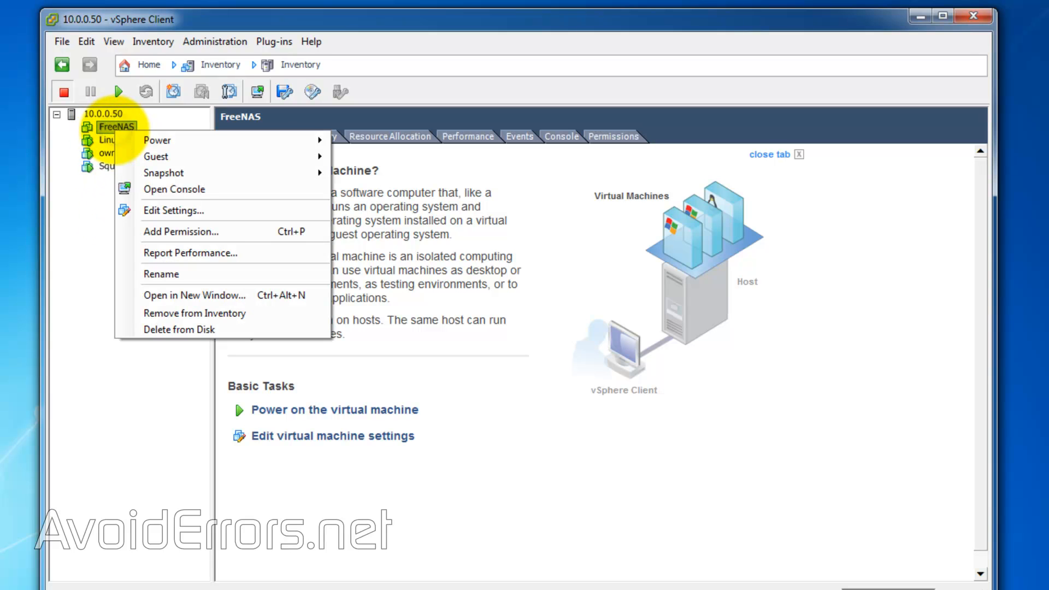
{"action": "mouse_move", "coordinate": [174, 210]}
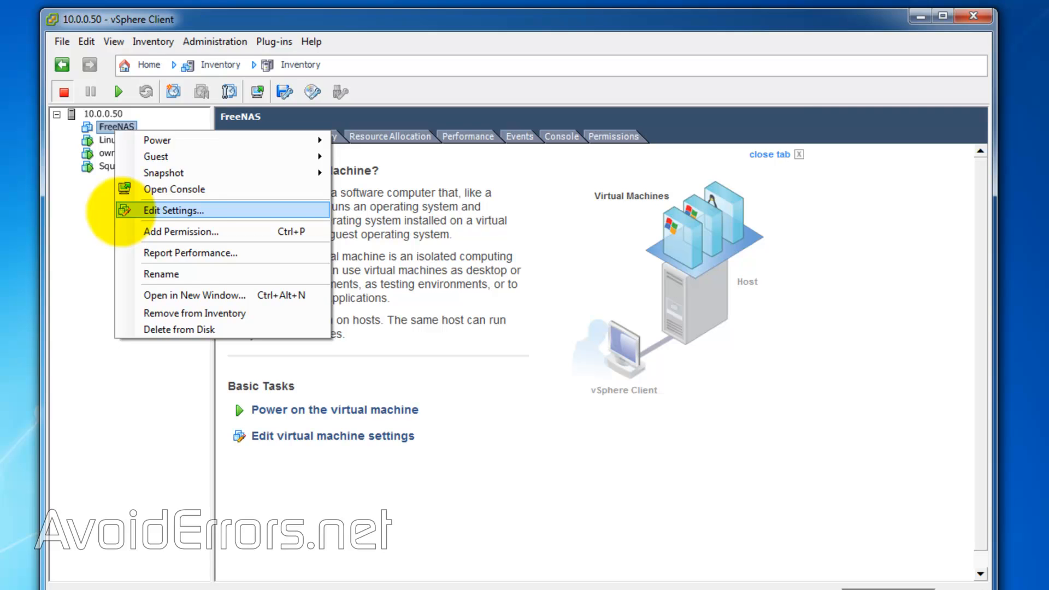
{"action": "left_click", "coordinate": [173, 210]}
{"action": "type", "text": "8"}
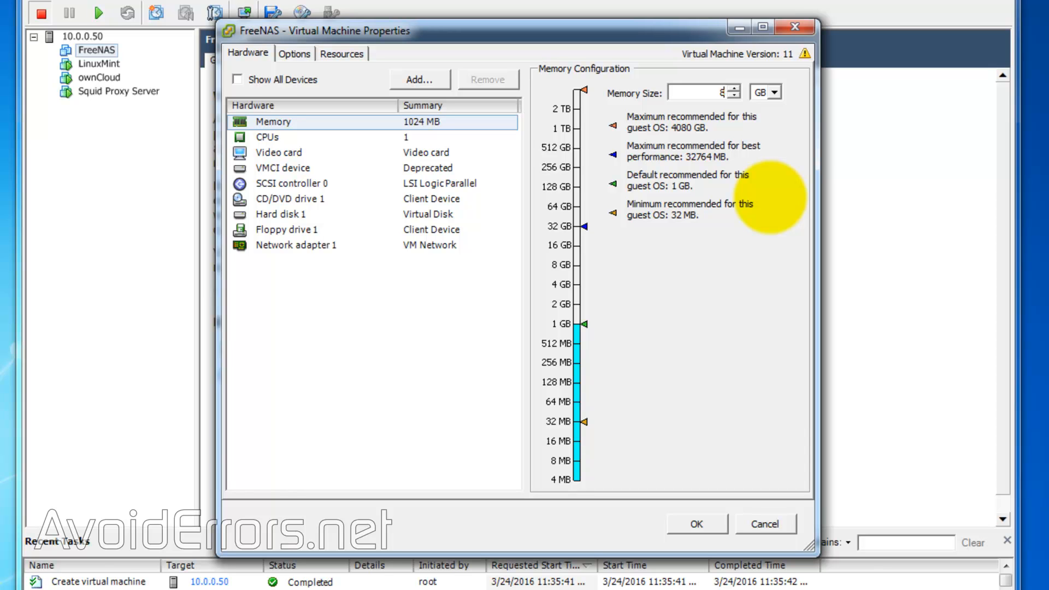
Add a new 100 GB thin-provisioned virtual hard disk to the VM
{"action": "left_click", "coordinate": [418, 79]}
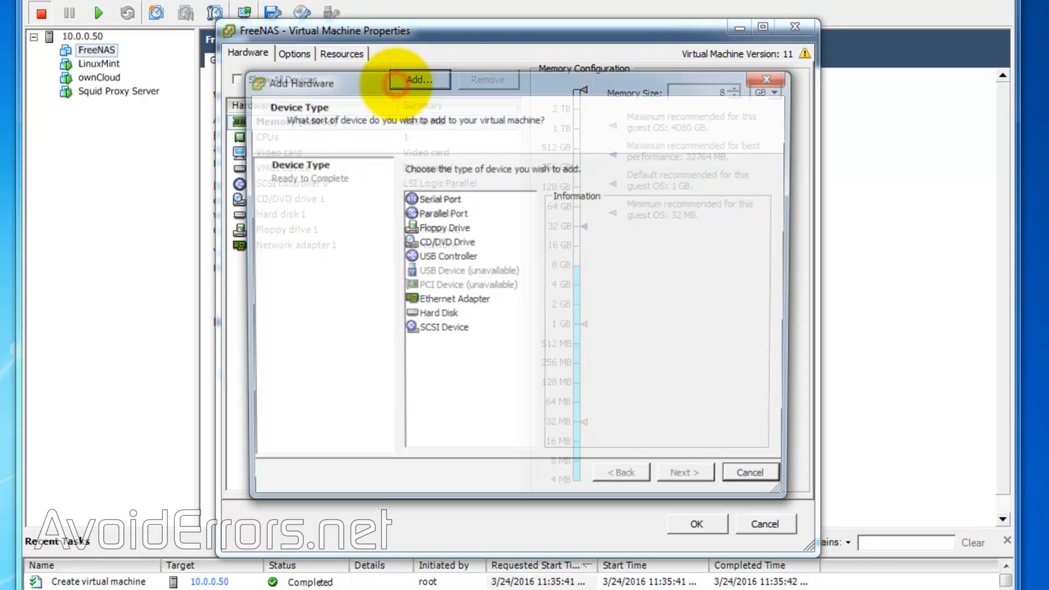
{"action": "left_click", "coordinate": [436, 315]}
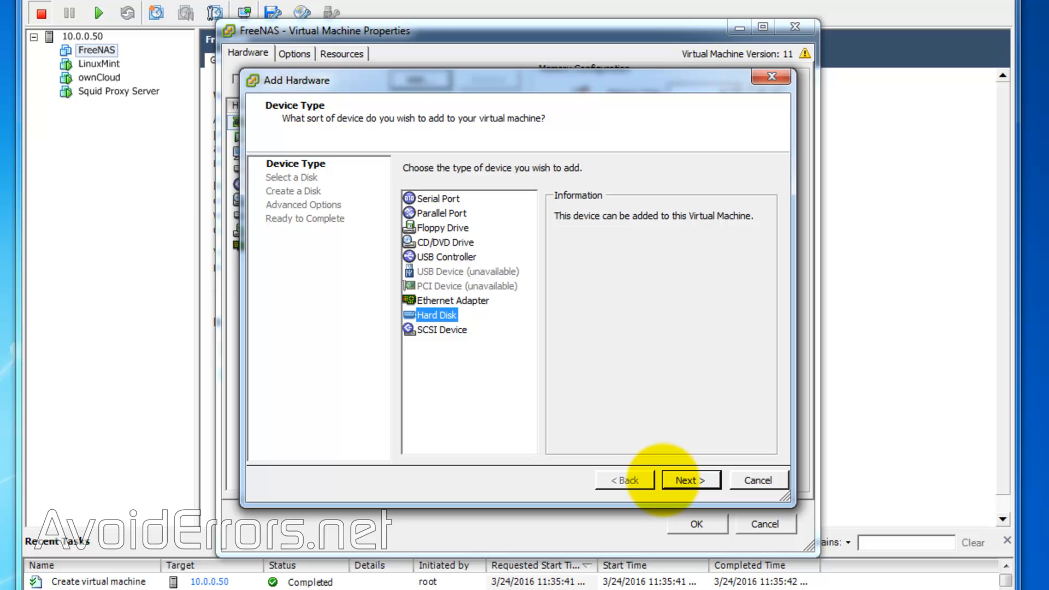
{"action": "left_click", "coordinate": [690, 481]}
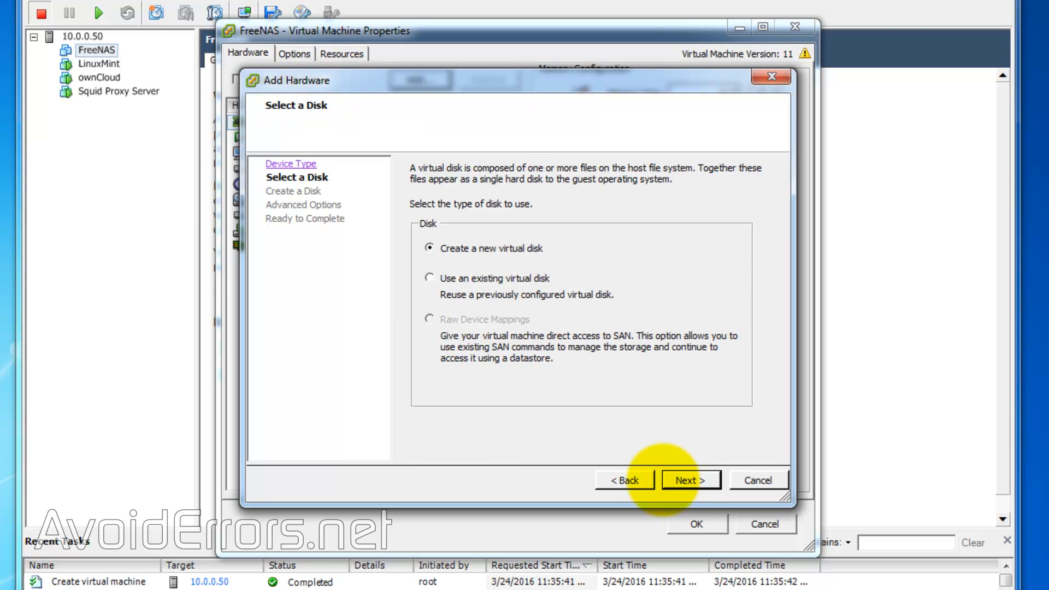
{"action": "left_click", "coordinate": [690, 480]}
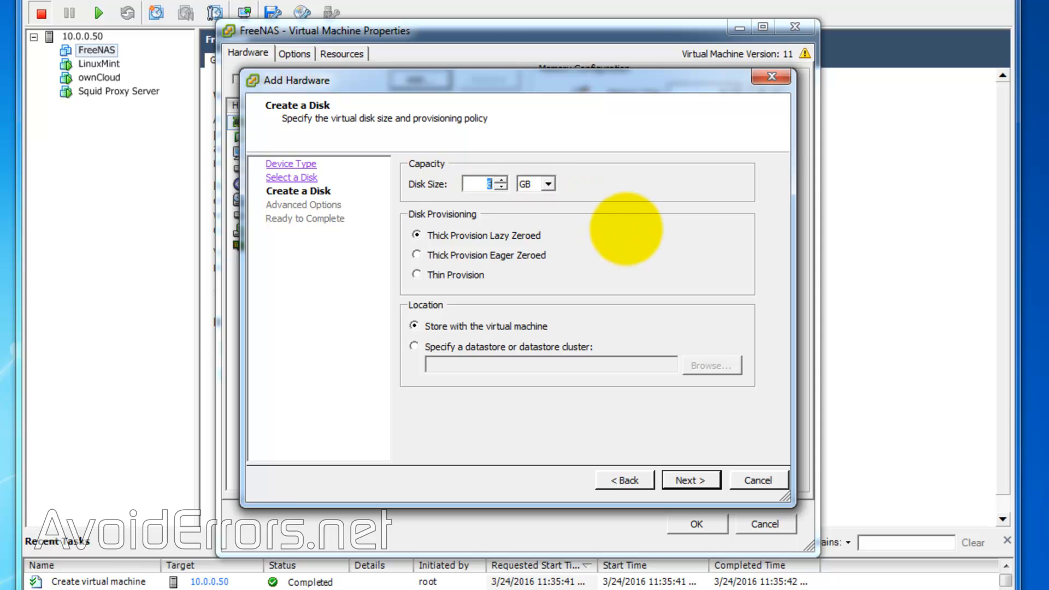
{"action": "type", "text": "100"}
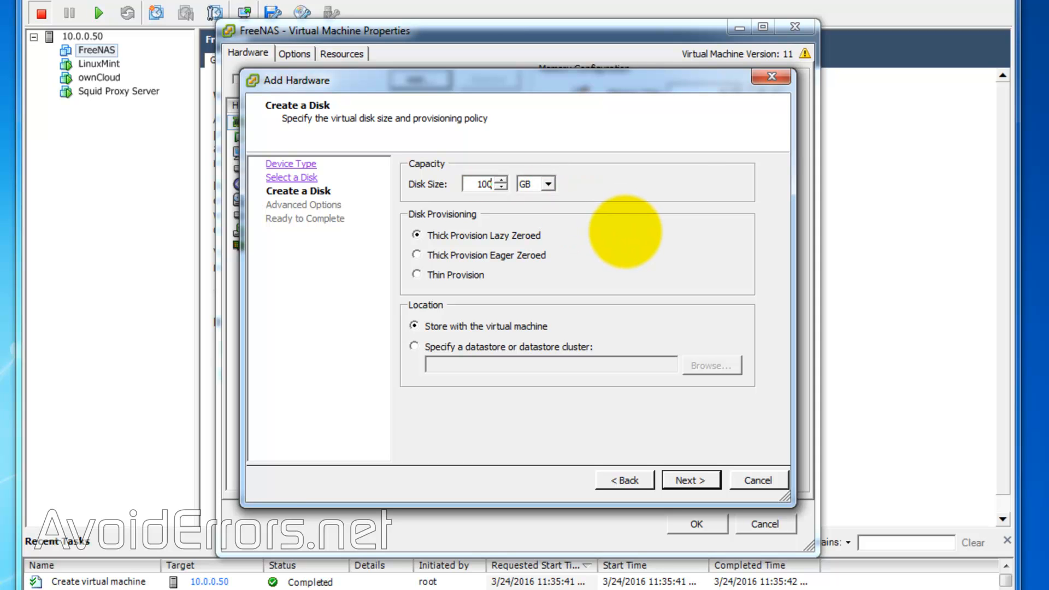
{"action": "left_click", "coordinate": [417, 274]}
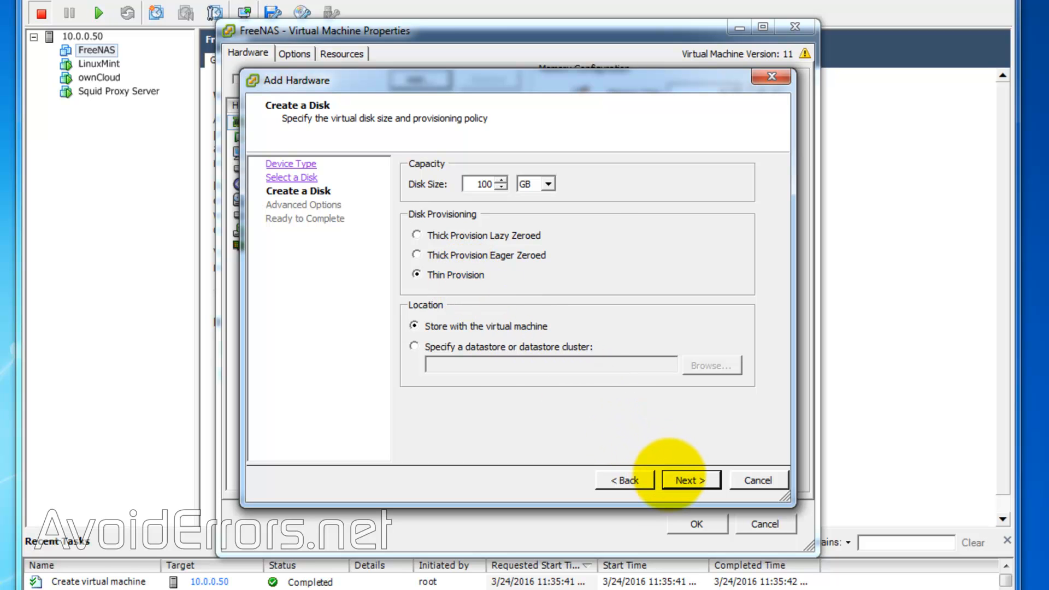
Finish the disk wizard with default device node and save the VM settings
{"action": "left_click", "coordinate": [690, 481]}
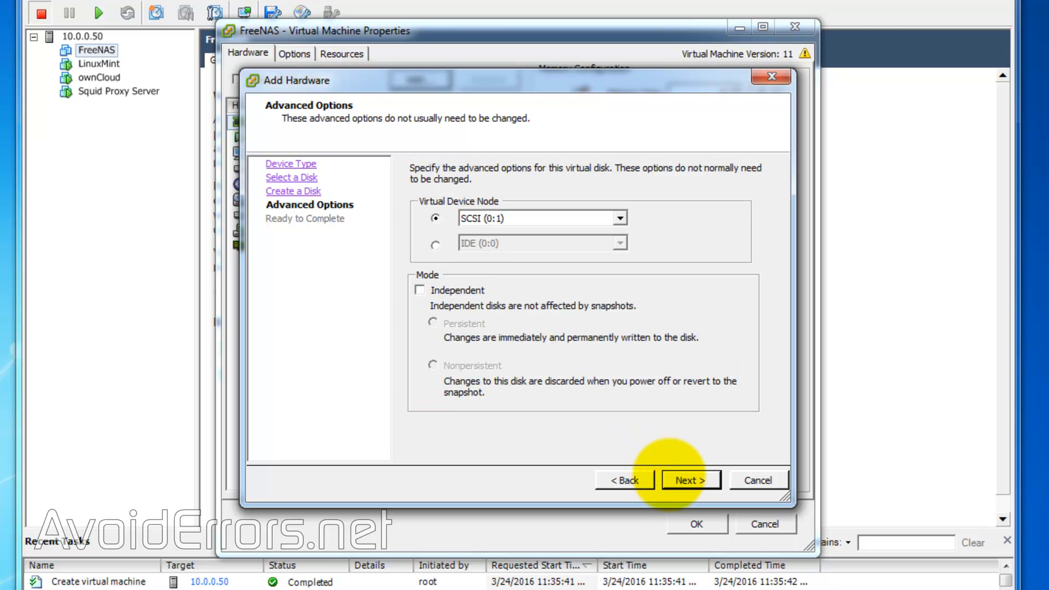
{"action": "left_click", "coordinate": [690, 481]}
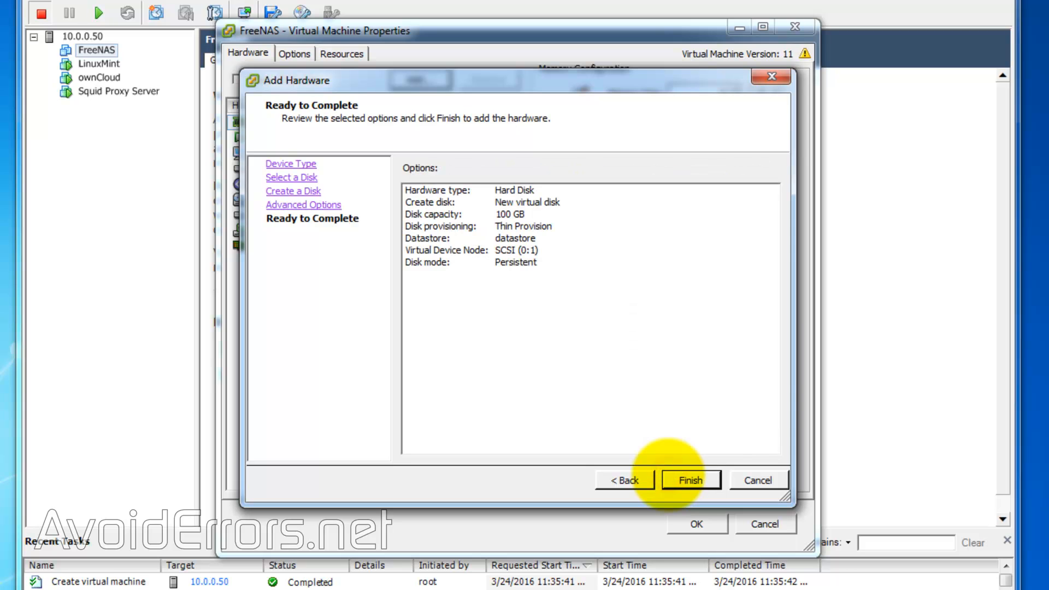
{"action": "left_click", "coordinate": [691, 481]}
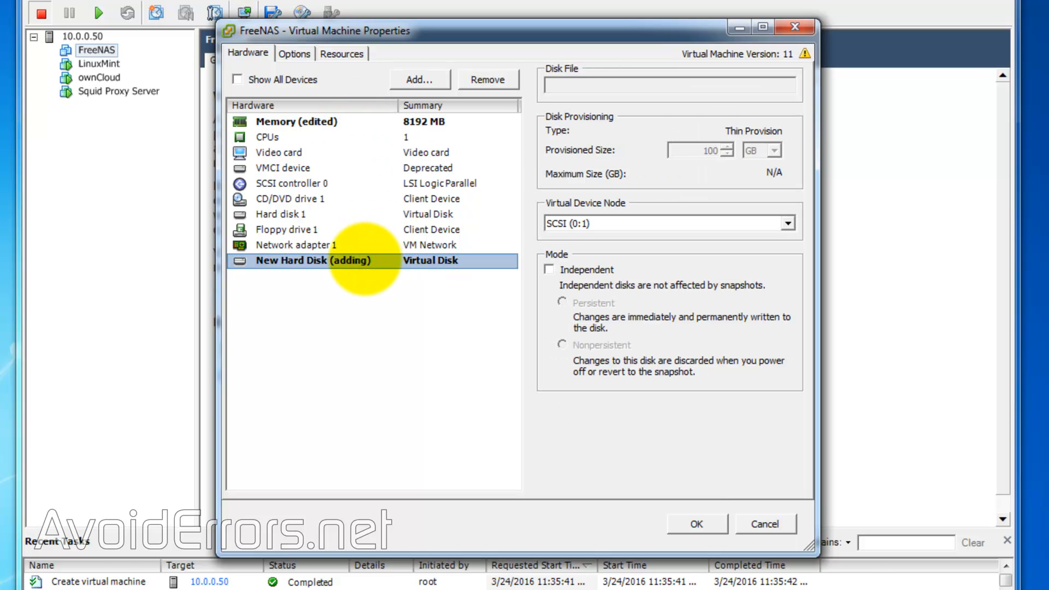
{"action": "left_click", "coordinate": [696, 524]}
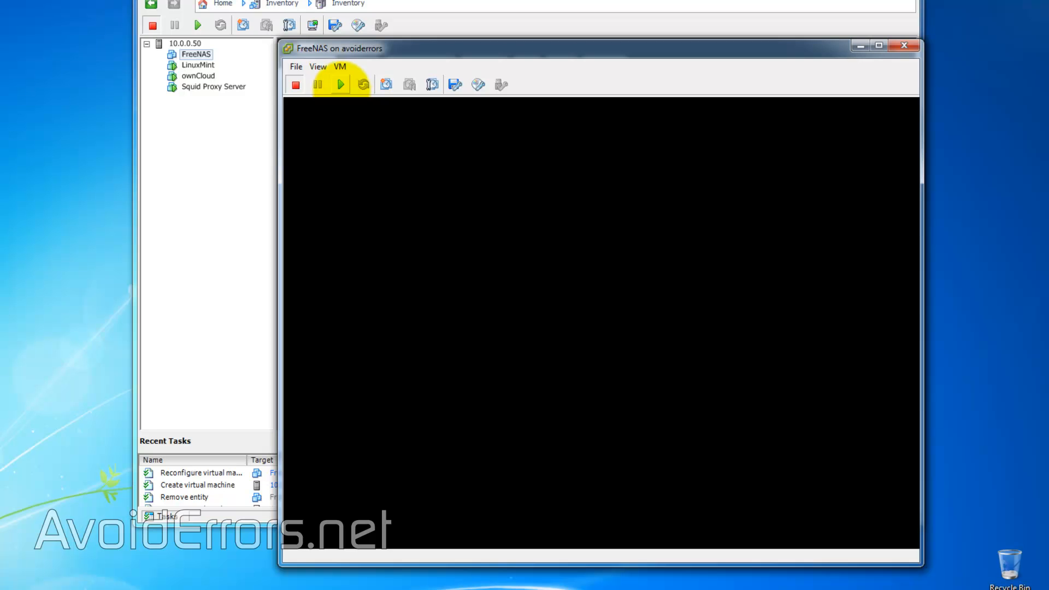
Power on the FreeNAS VM and connect its CD/DVD to a datastore ISO image
{"action": "left_click", "coordinate": [341, 84]}
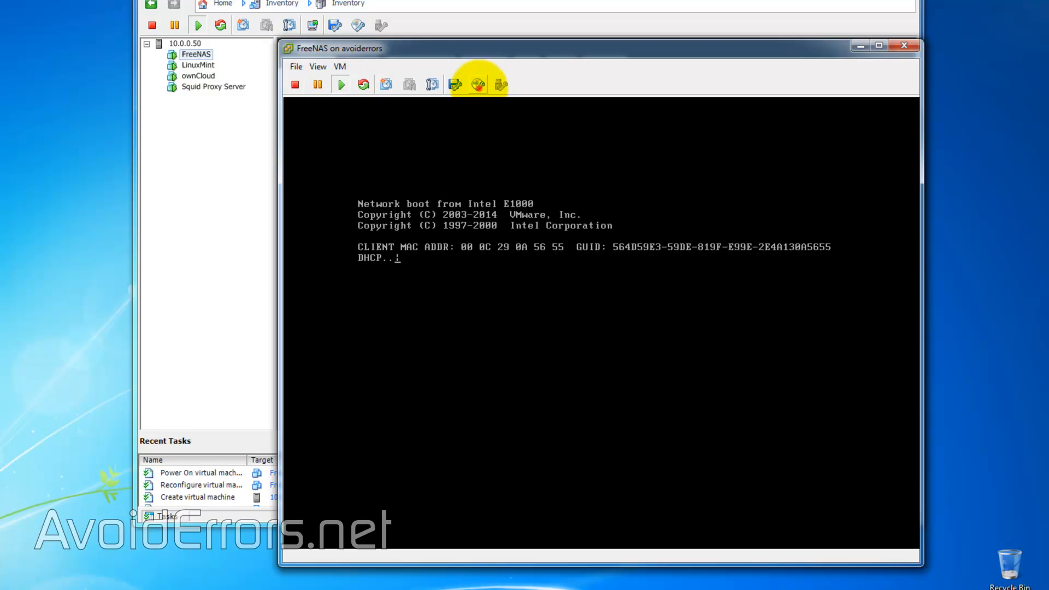
{"action": "left_click", "coordinate": [500, 84]}
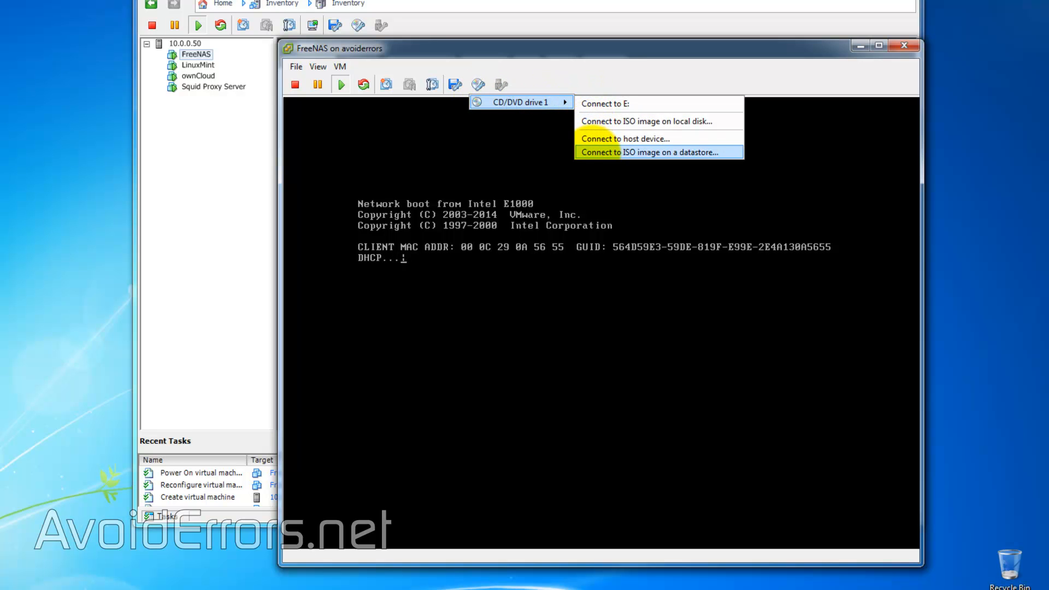
{"action": "left_click", "coordinate": [656, 152]}
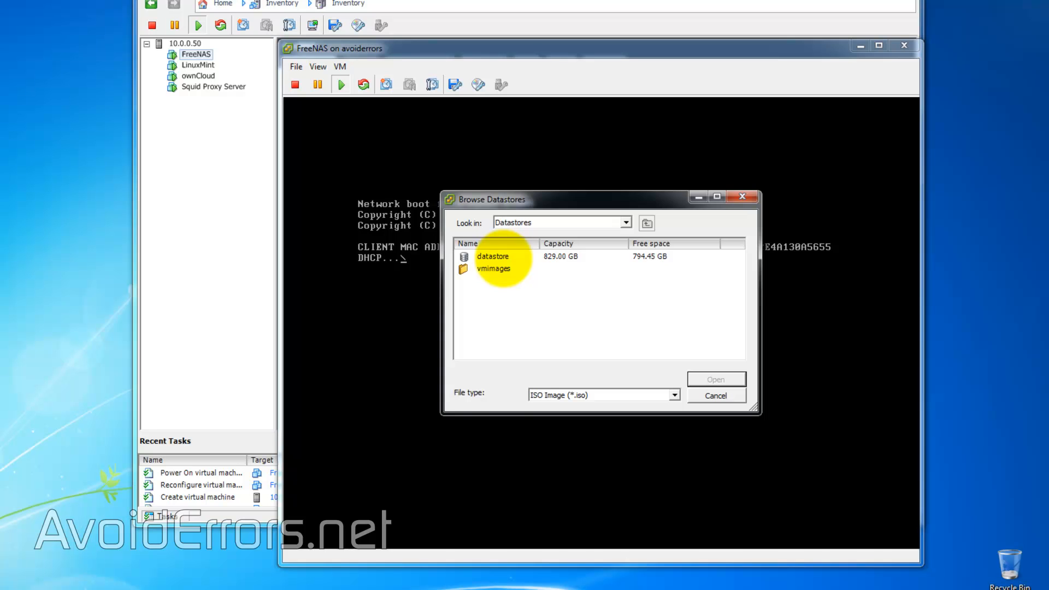
Mount the FreeNAS 9.3 stable ISO from the datastore on the CD/DVD drive
{"action": "double_click", "coordinate": [493, 269]}
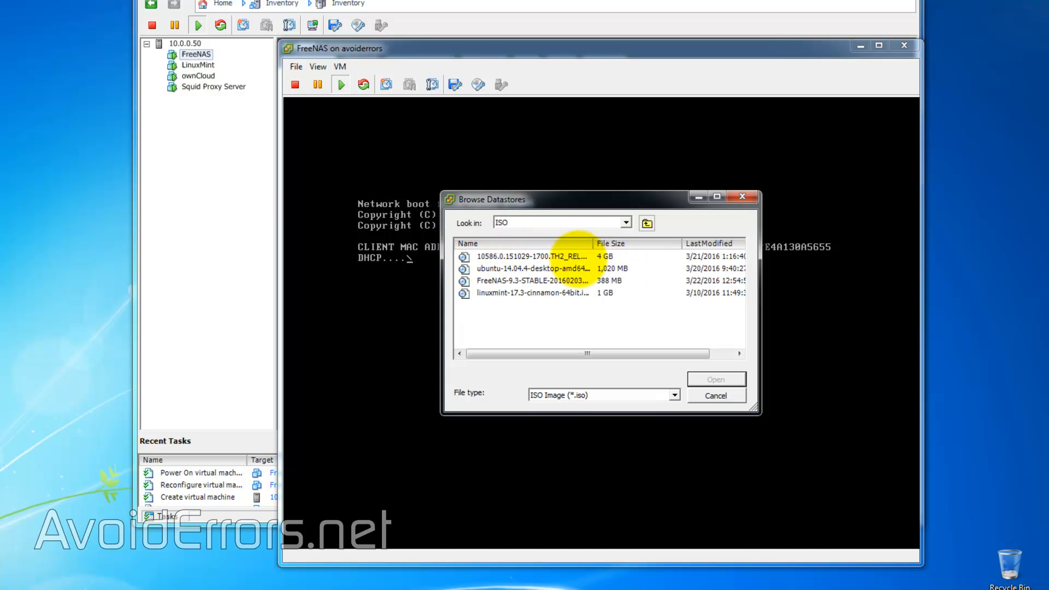
{"action": "left_click", "coordinate": [532, 281]}
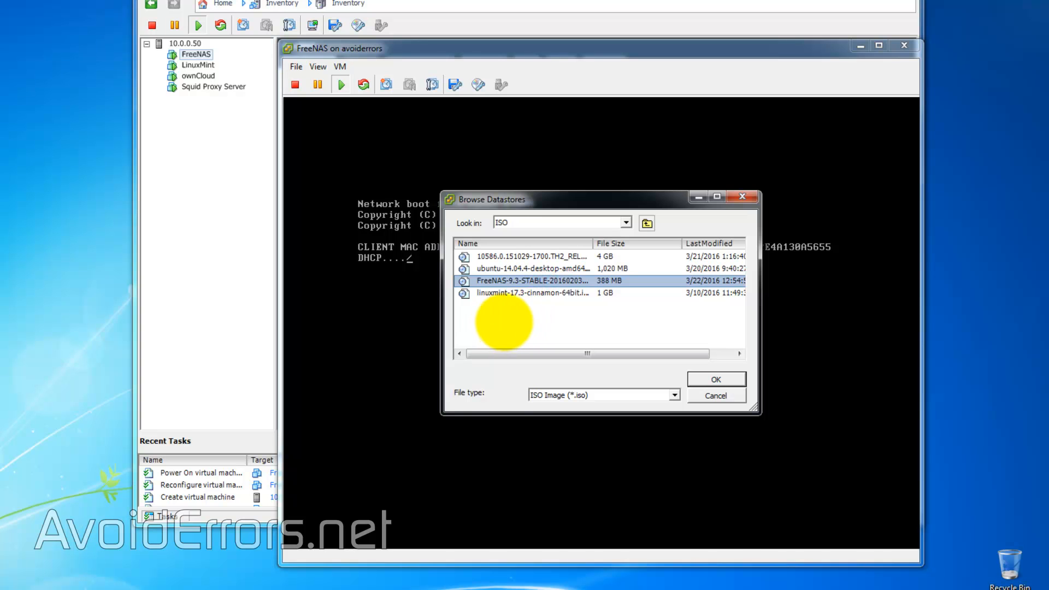
{"action": "left_click", "coordinate": [715, 379]}
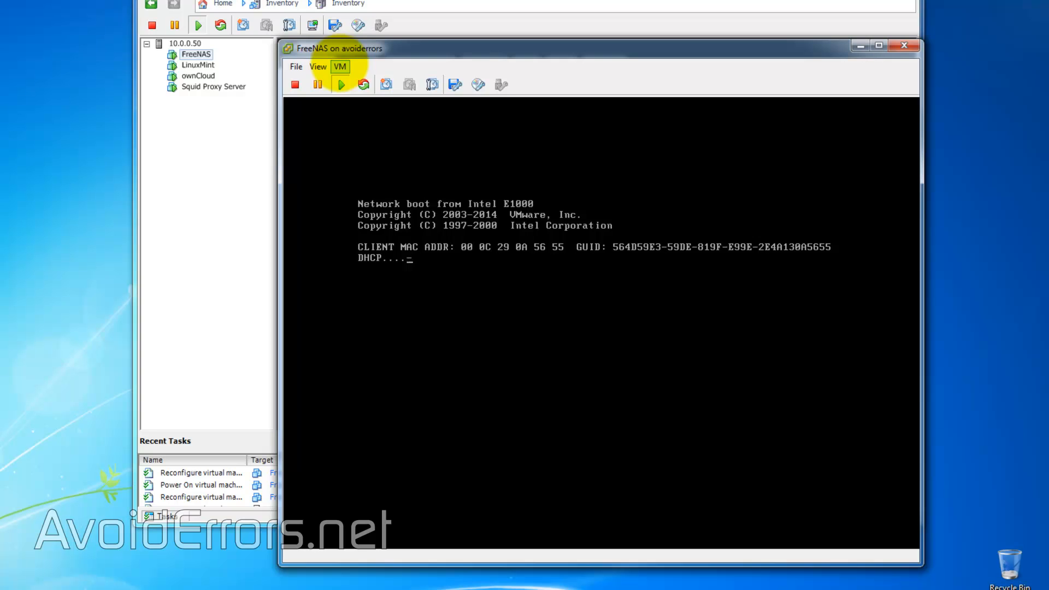
Send Ctrl+Alt+Del via VM > Guest to reboot the VM from the ISO
{"action": "left_click", "coordinate": [340, 67]}
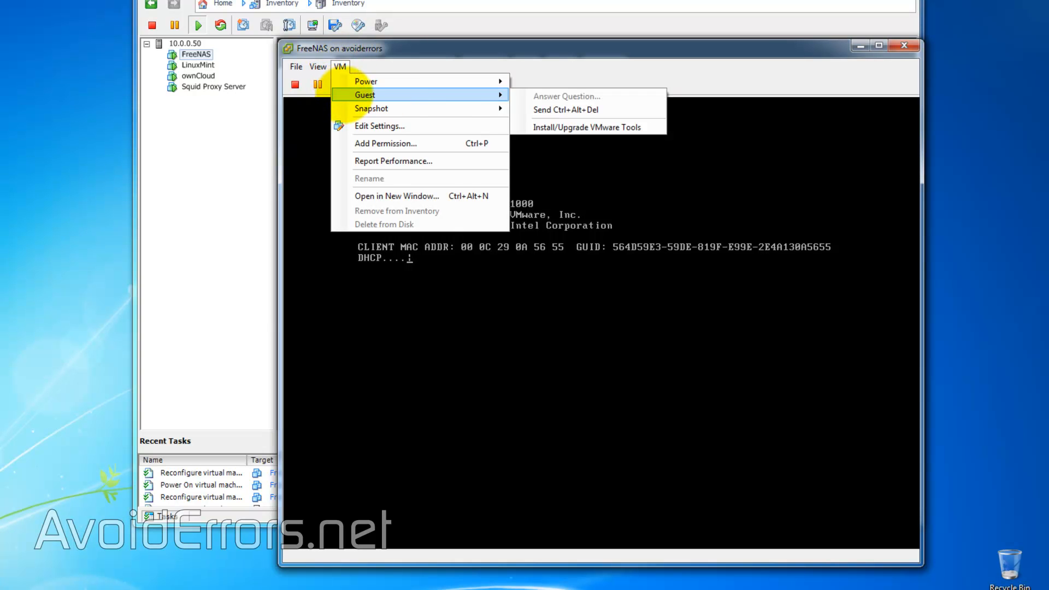
{"action": "mouse_move", "coordinate": [565, 110]}
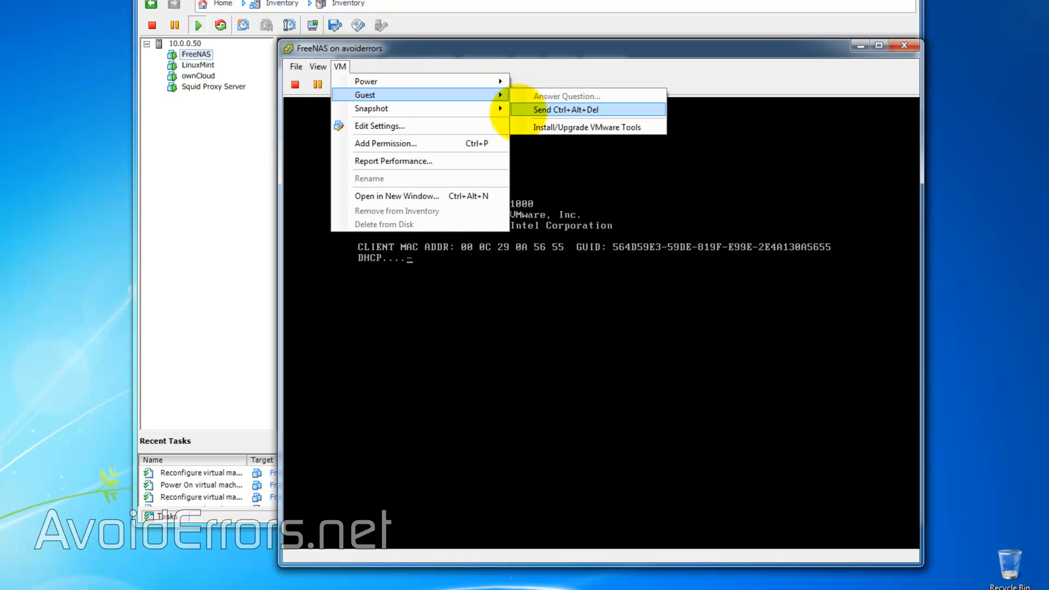
{"action": "left_click", "coordinate": [566, 110]}
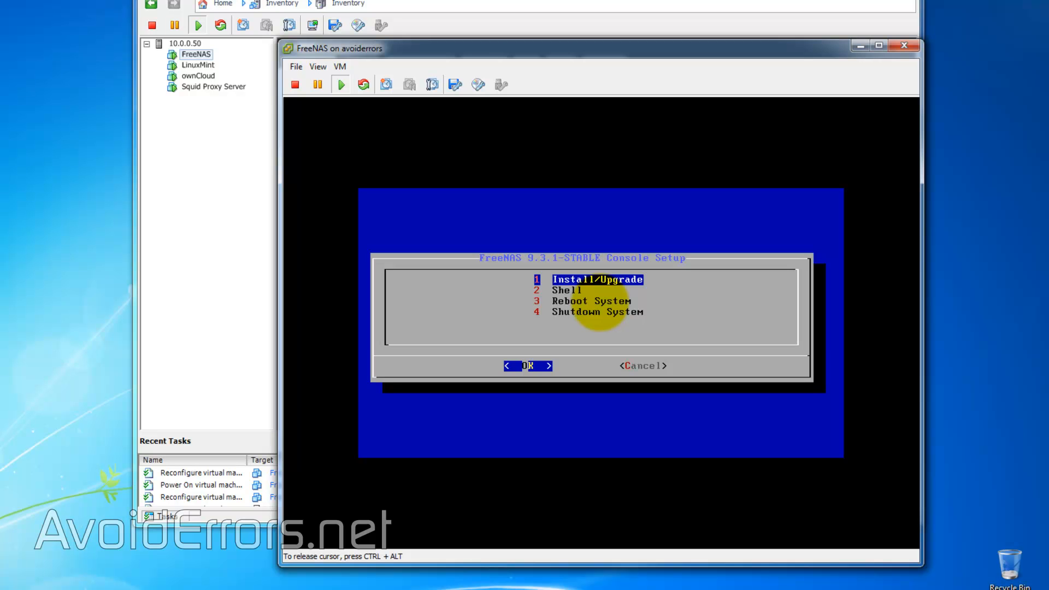
Start Install/Upgrade, select the 15 GiB virtual disk da0 and agree to erase it
{"action": "left_click", "coordinate": [527, 366]}
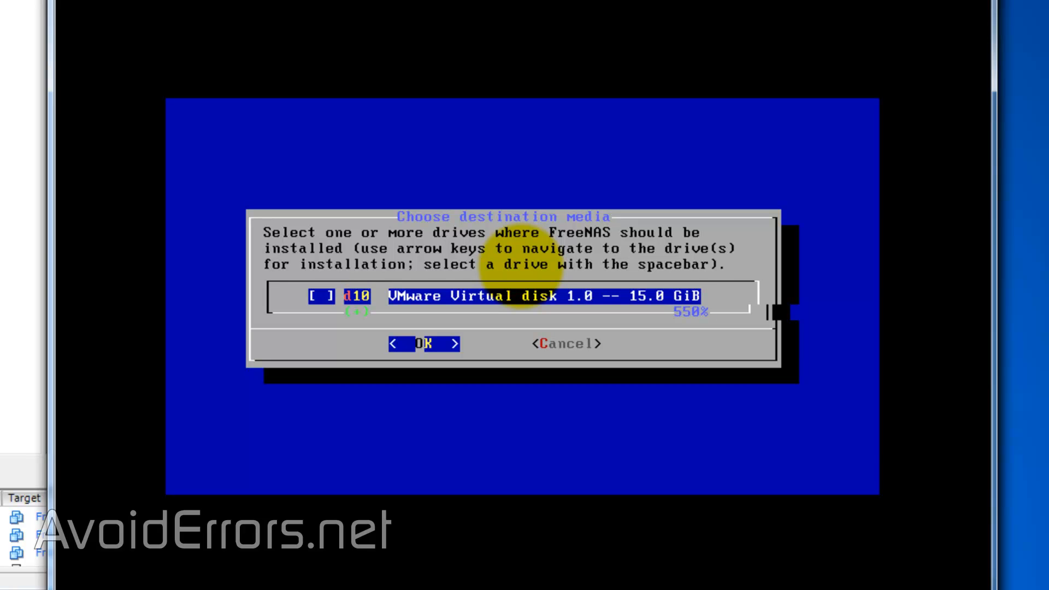
{"action": "key", "text": "space"}
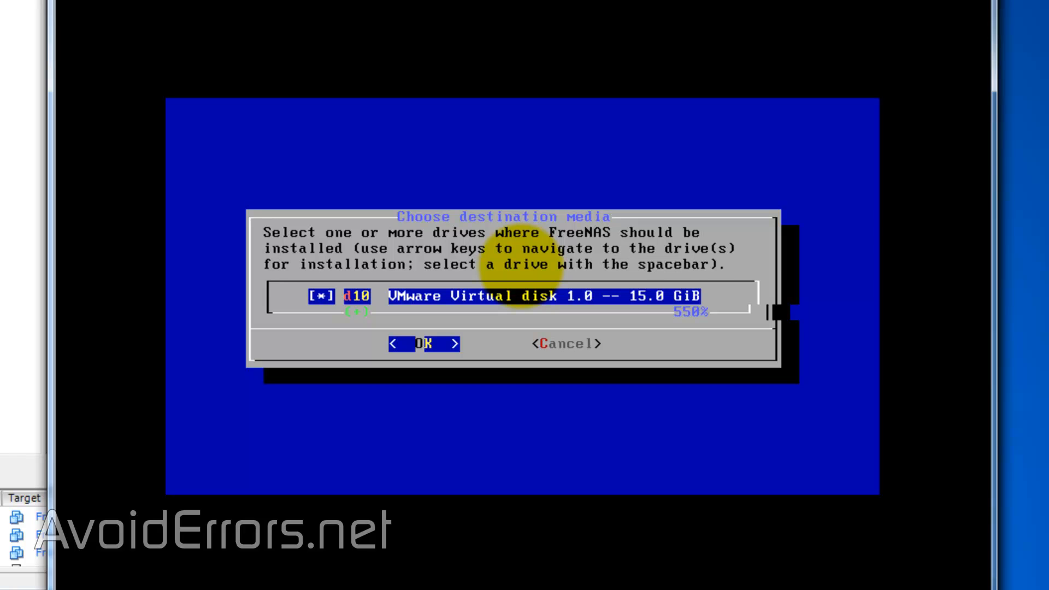
{"action": "left_click", "coordinate": [425, 344]}
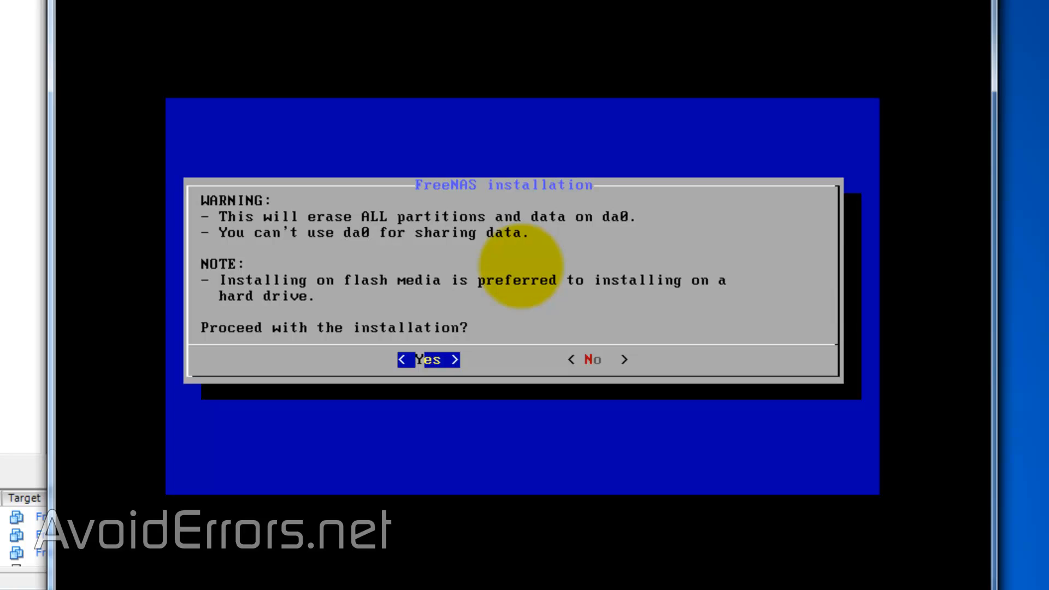
{"action": "left_click", "coordinate": [428, 359]}
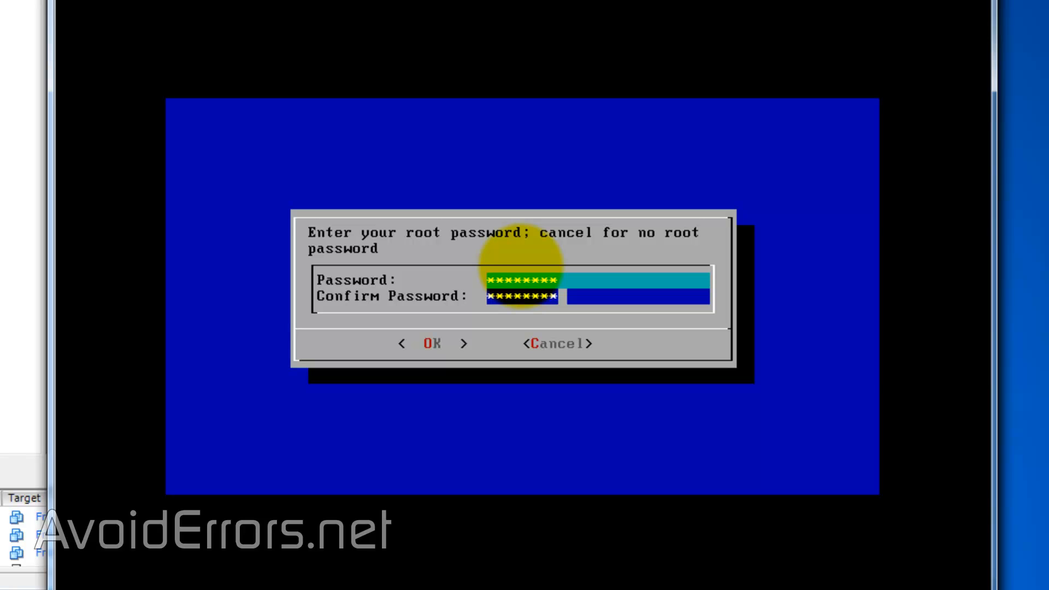
Submit the root password, run the installation and acknowledge its success
{"action": "key", "text": "Tab"}
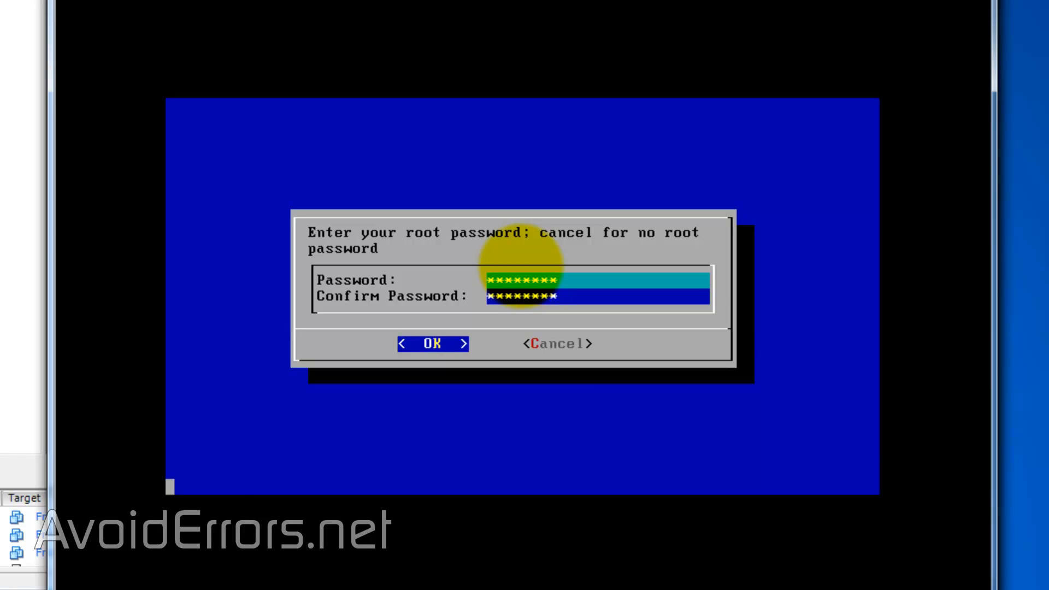
{"action": "left_click", "coordinate": [432, 343]}
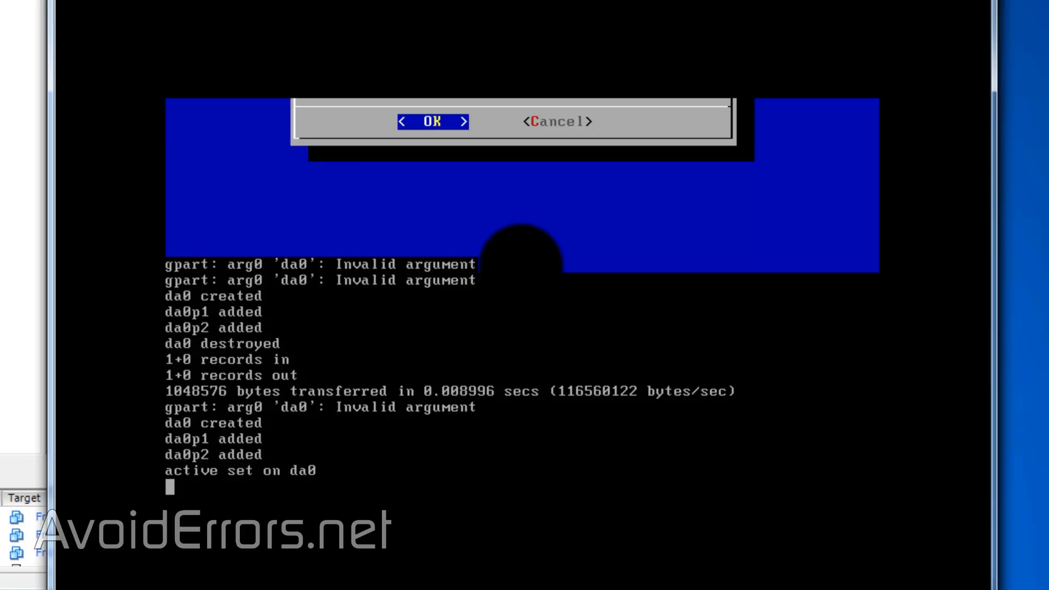
{"action": "left_click", "coordinate": [433, 121]}
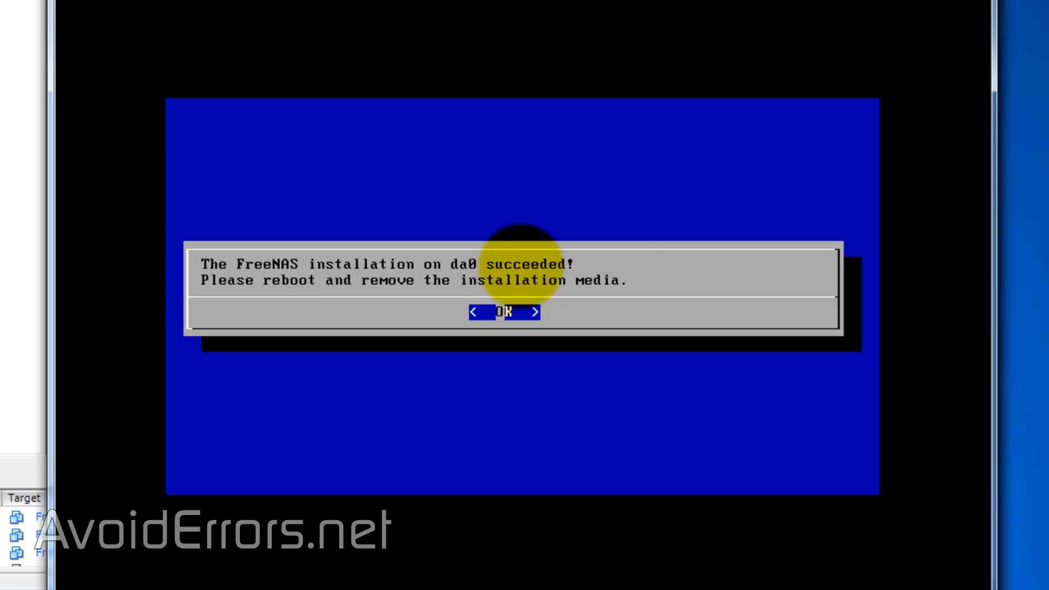
{"action": "left_click", "coordinate": [510, 312]}
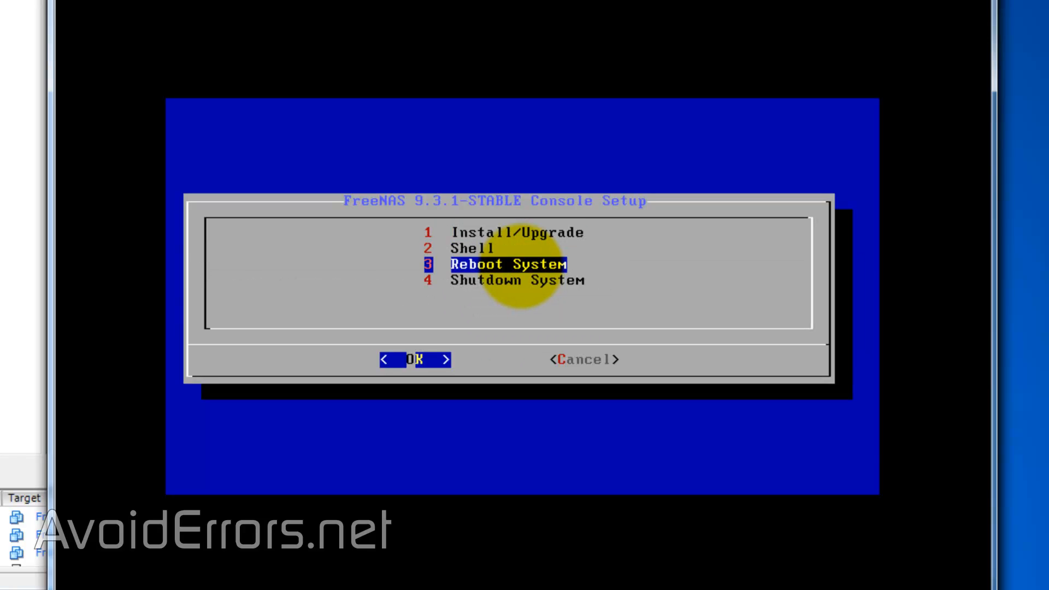
Reboot FreeNAS and disconnect the datastore ISO so it boots from disk
{"action": "left_click", "coordinate": [415, 360]}
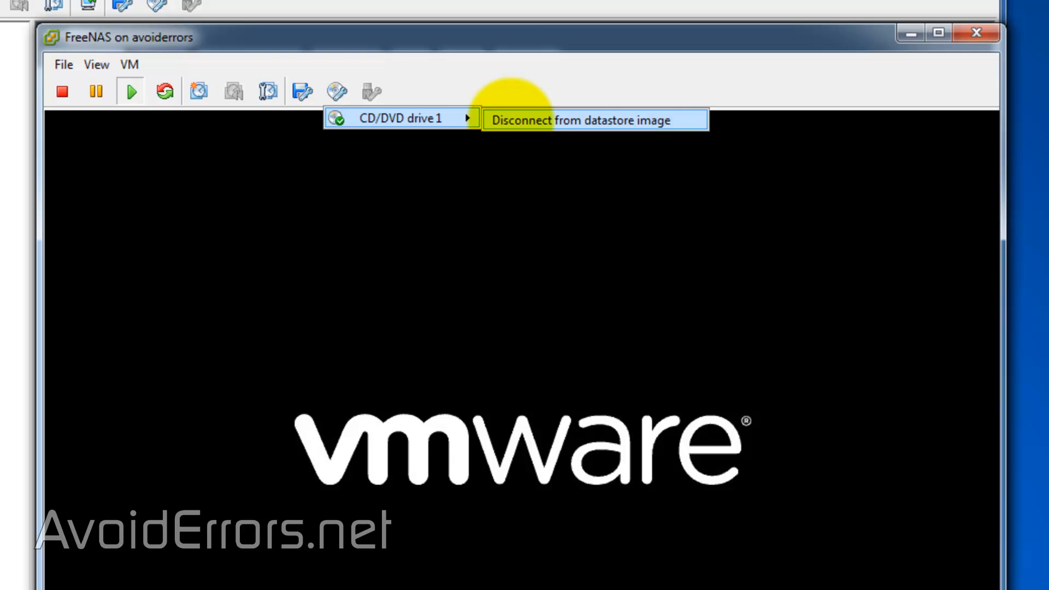
{"action": "left_click", "coordinate": [595, 121]}
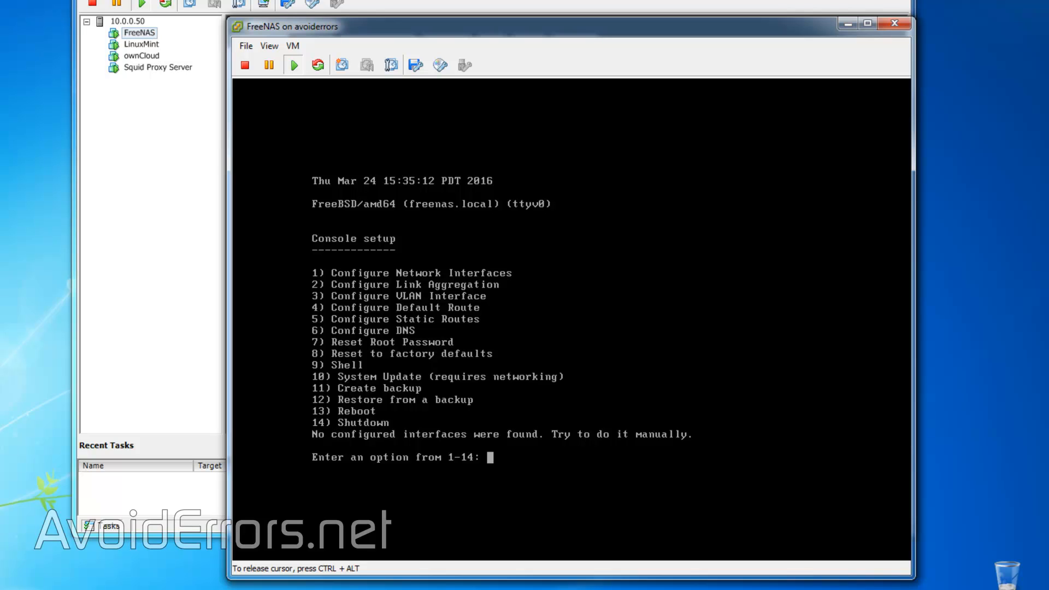
{"action": "type", "text": "1"}
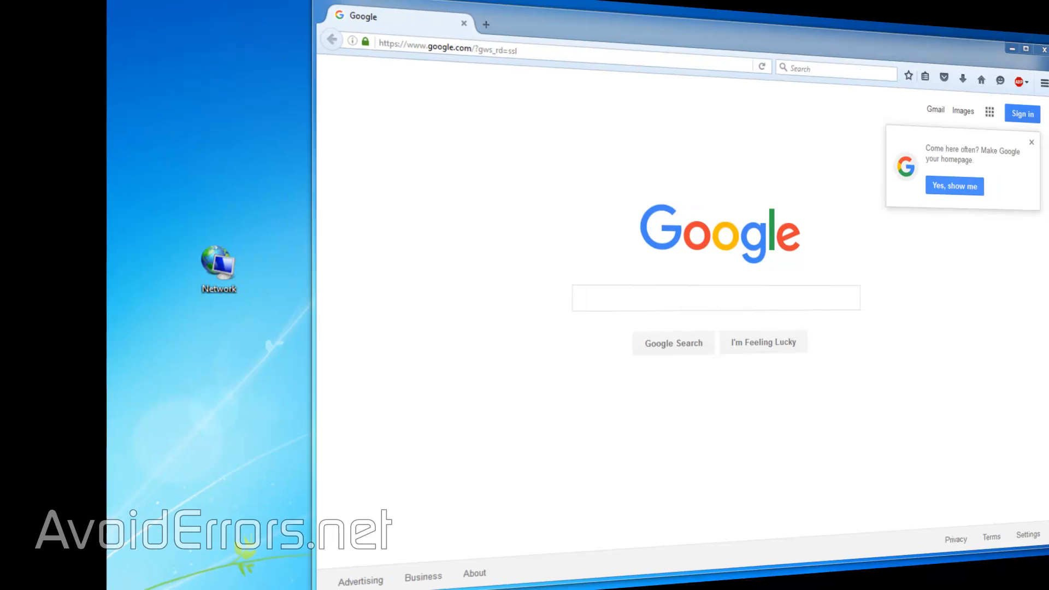
Log in to the FreeNAS web UI as root and exit the Initial Wizard
{"action": "right_click", "coordinate": [258, 56]}
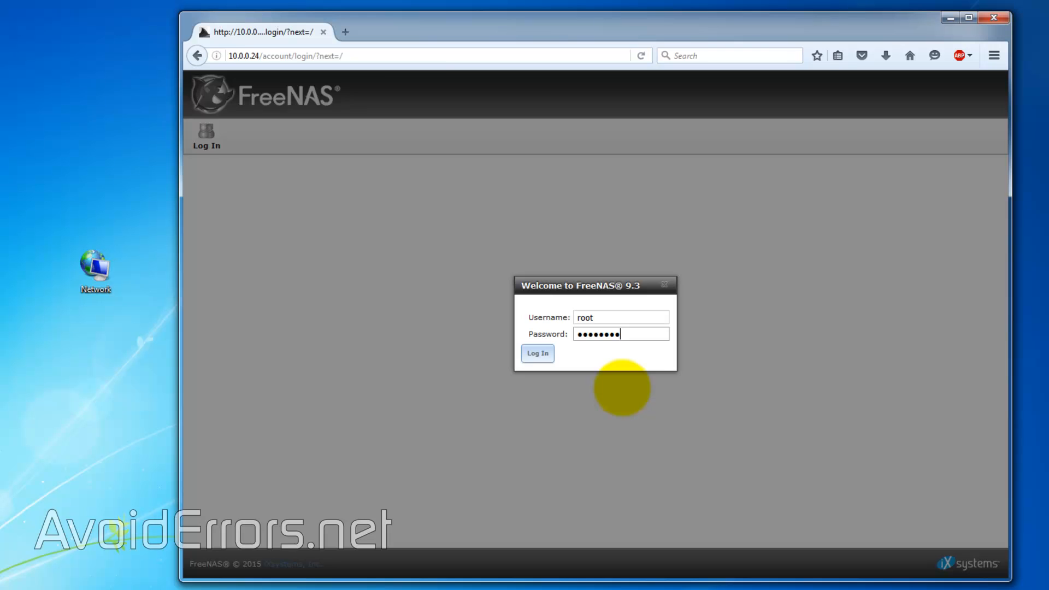
{"action": "left_click", "coordinate": [536, 353]}
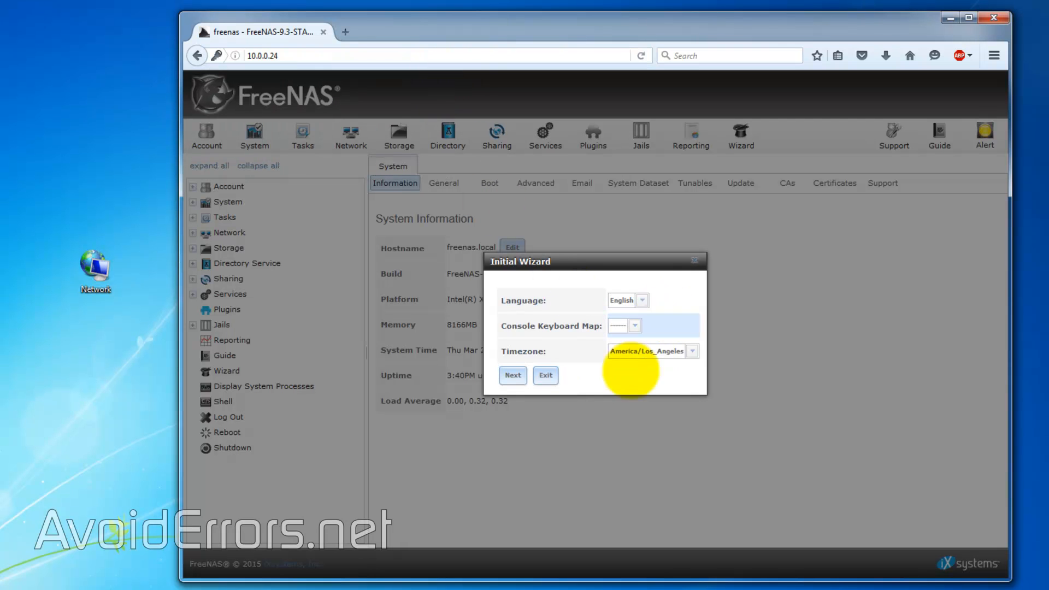
{"action": "left_click", "coordinate": [511, 375]}
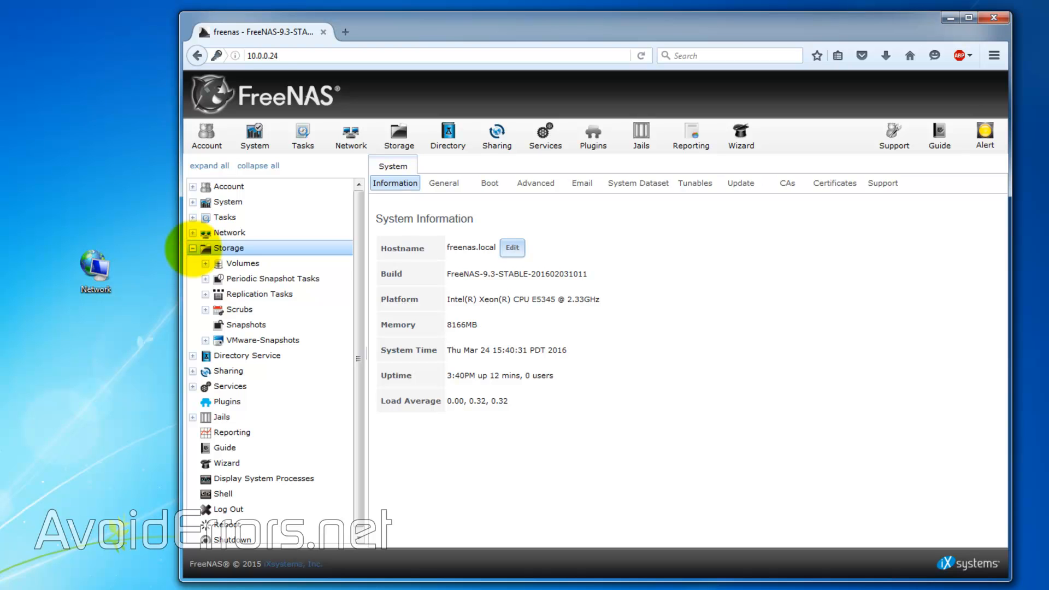
In Storage > Volumes > Volume Manager, name the new volume AvoidErrors
{"action": "left_click", "coordinate": [213, 264]}
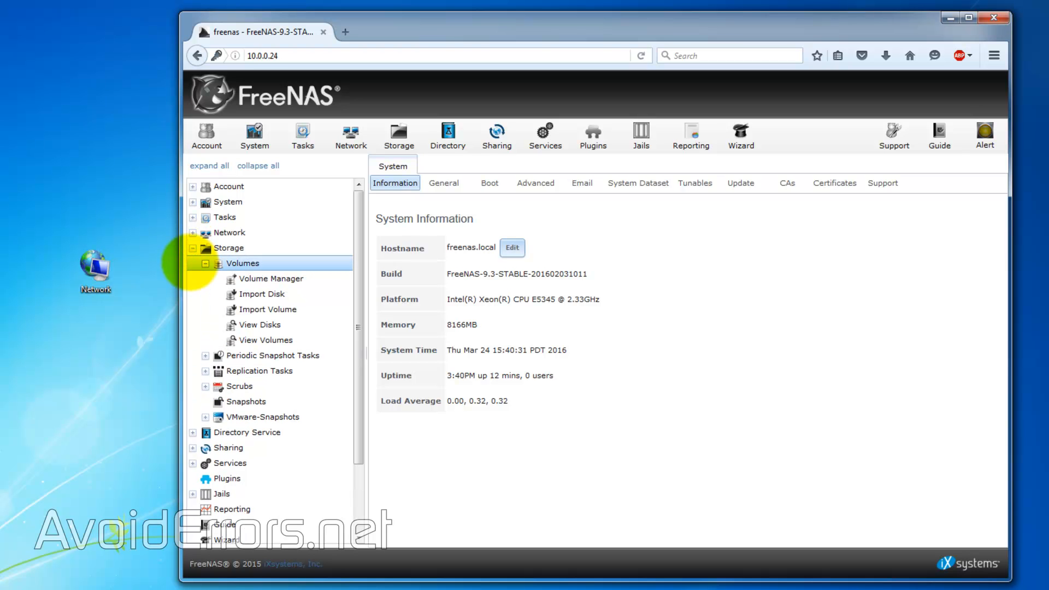
{"action": "left_click", "coordinate": [272, 278]}
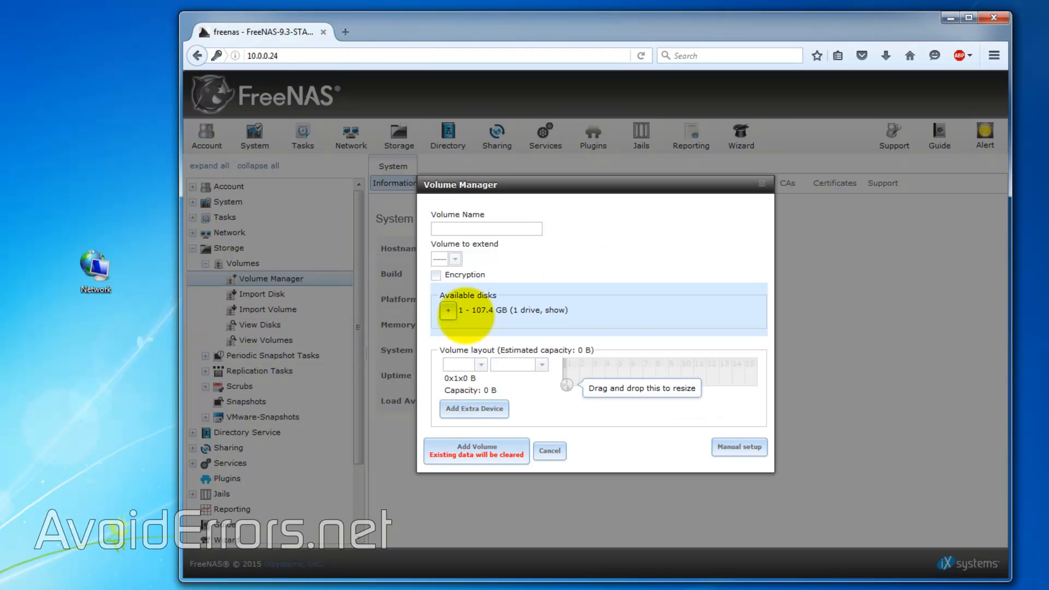
{"action": "left_click", "coordinate": [486, 228]}
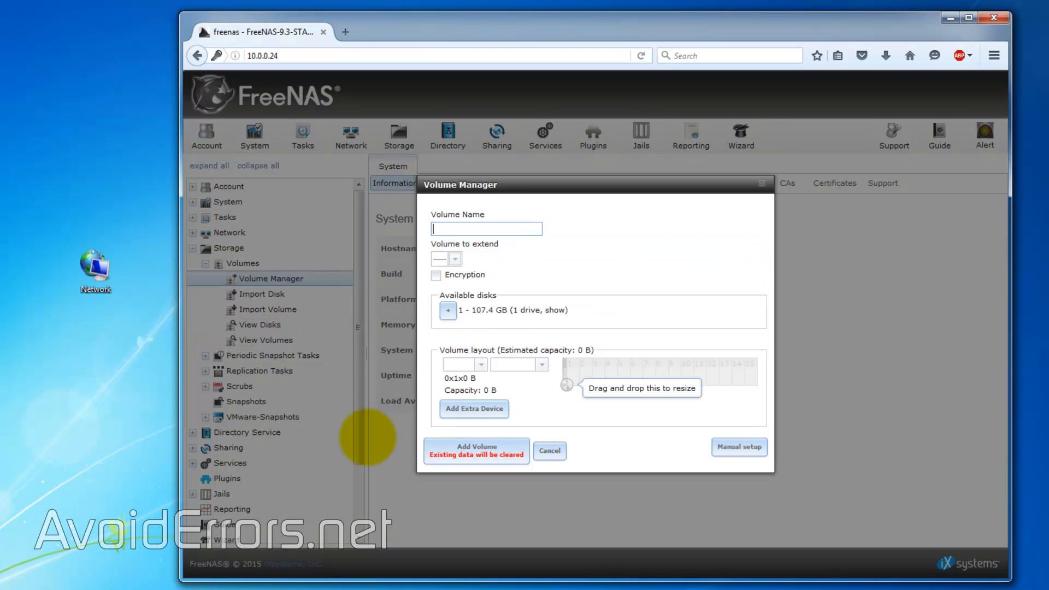
{"action": "type", "text": "AvoidErrors"}
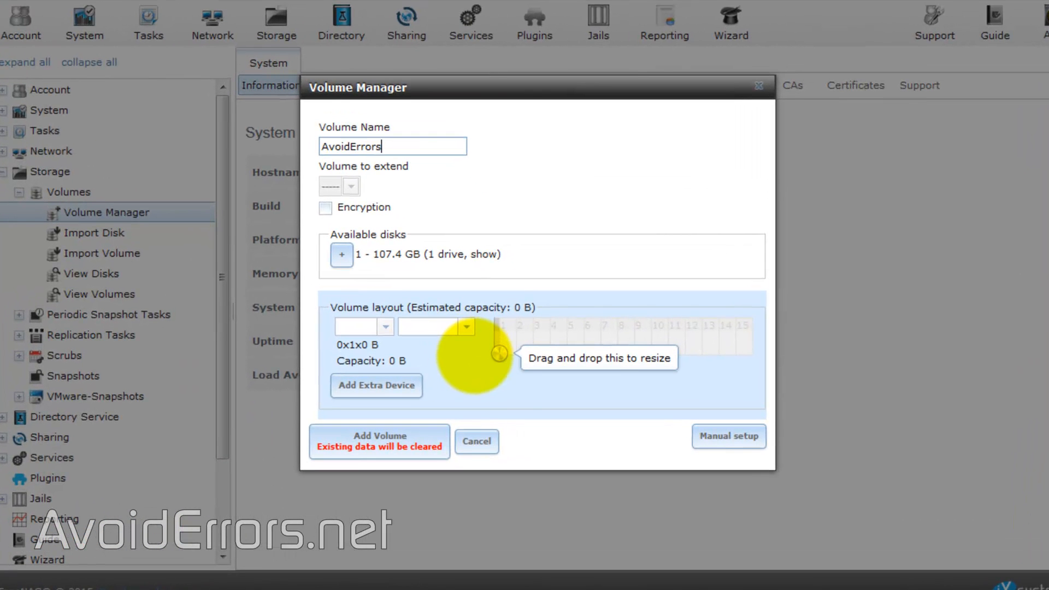
Assign the 107.4 GB disk da1 as Stripe and add the AvoidErrors volume
{"action": "left_click_drag", "start_coordinate": [498, 353], "coordinate": [508, 353]}
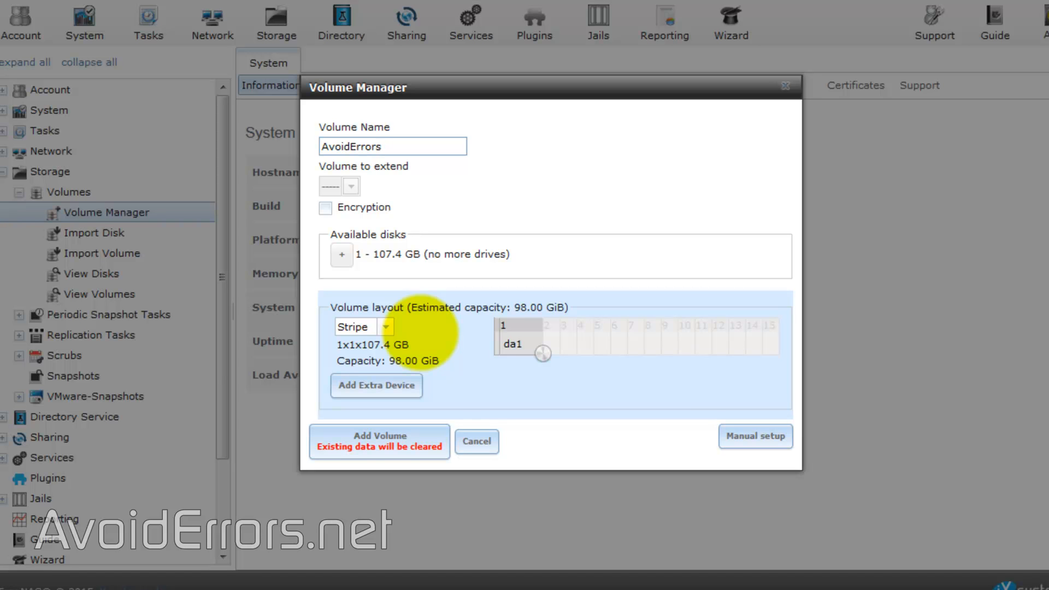
{"action": "left_click", "coordinate": [393, 145]}
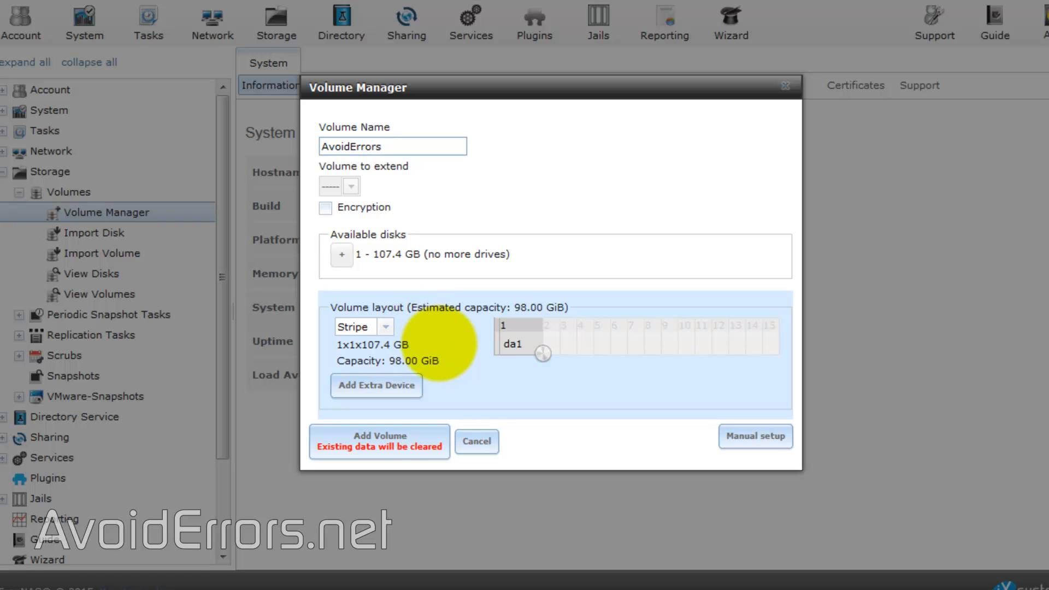
{"action": "left_click", "coordinate": [380, 436]}
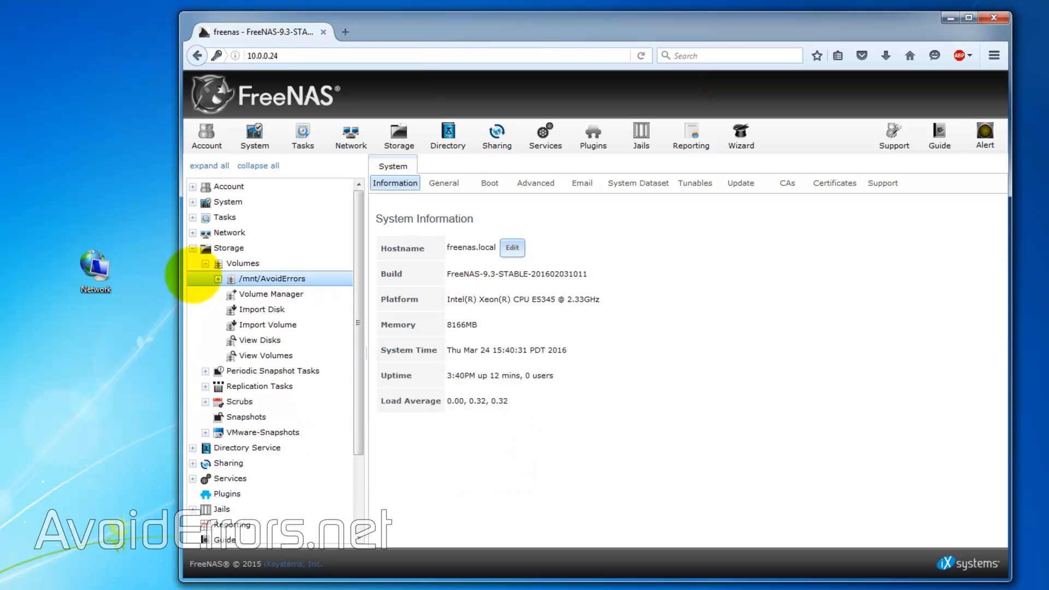
Grant others write access on /mnt/AvoidErrors so owner, group and others have full rwx
{"action": "left_click", "coordinate": [215, 279]}
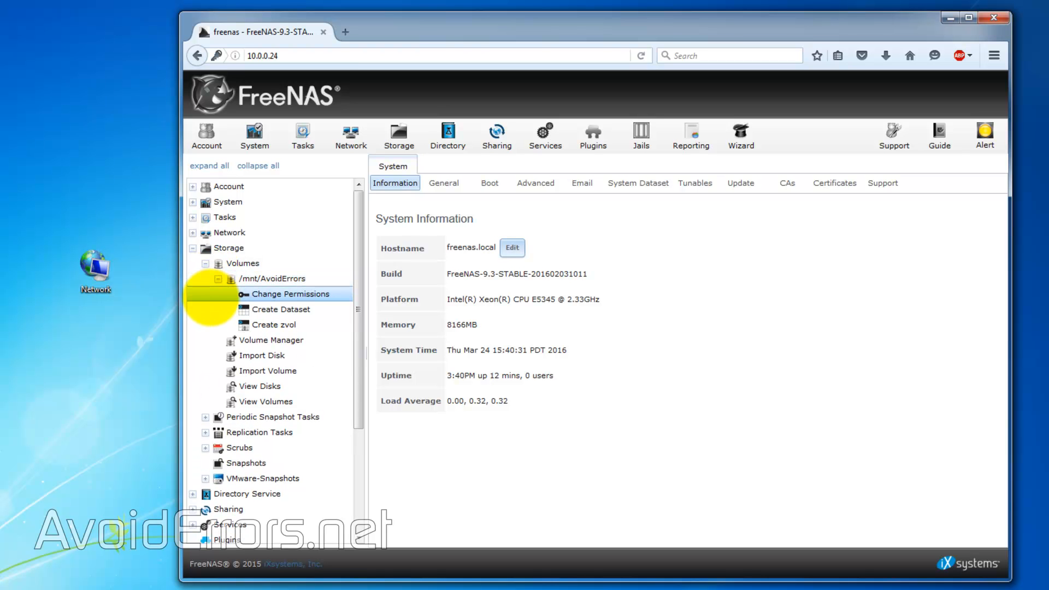
{"action": "left_click", "coordinate": [291, 295]}
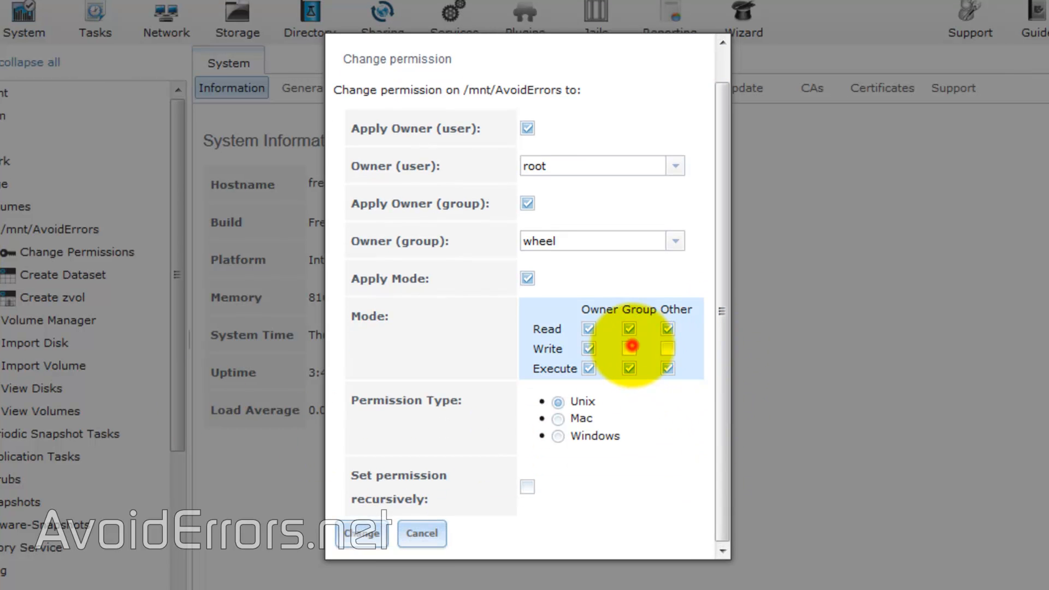
{"action": "left_click", "coordinate": [627, 347]}
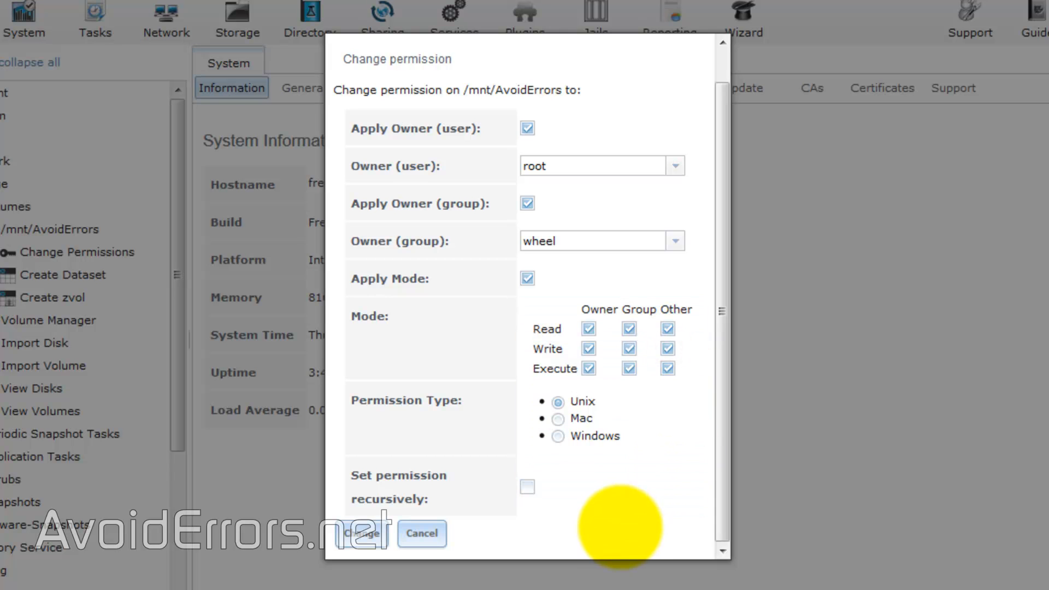
{"action": "mouse_move", "coordinate": [367, 534]}
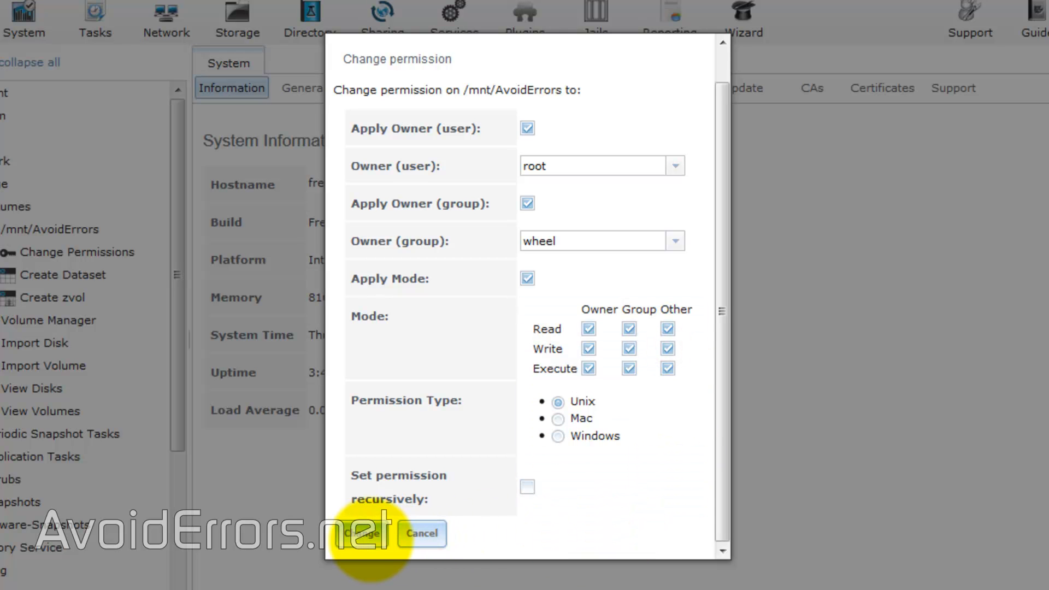
{"action": "left_click", "coordinate": [362, 534]}
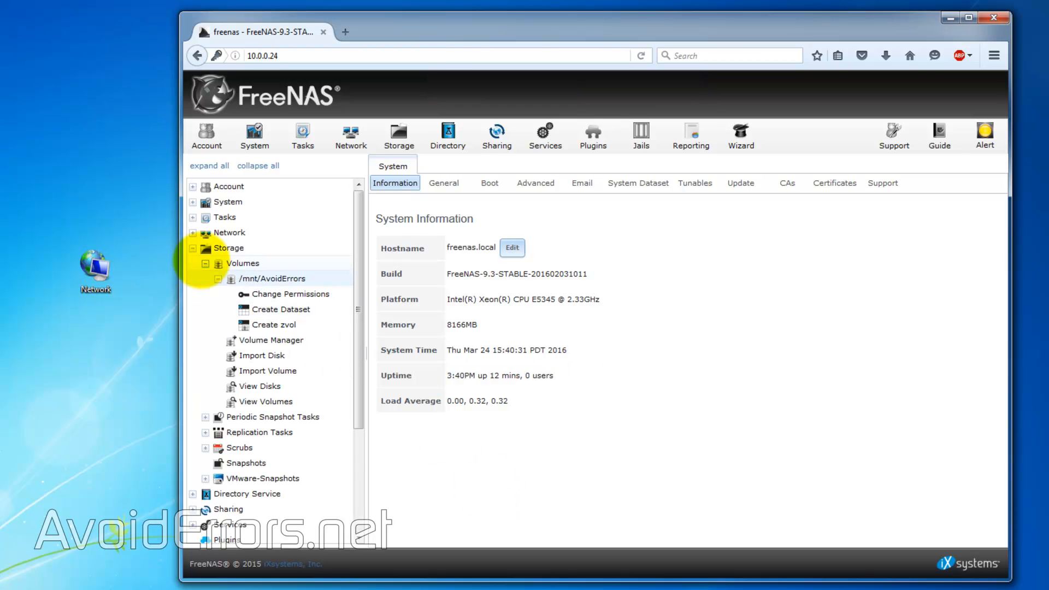
Start a new Windows (CIFS) share pointing at /mnt/AvoidErrors
{"action": "left_click", "coordinate": [193, 248]}
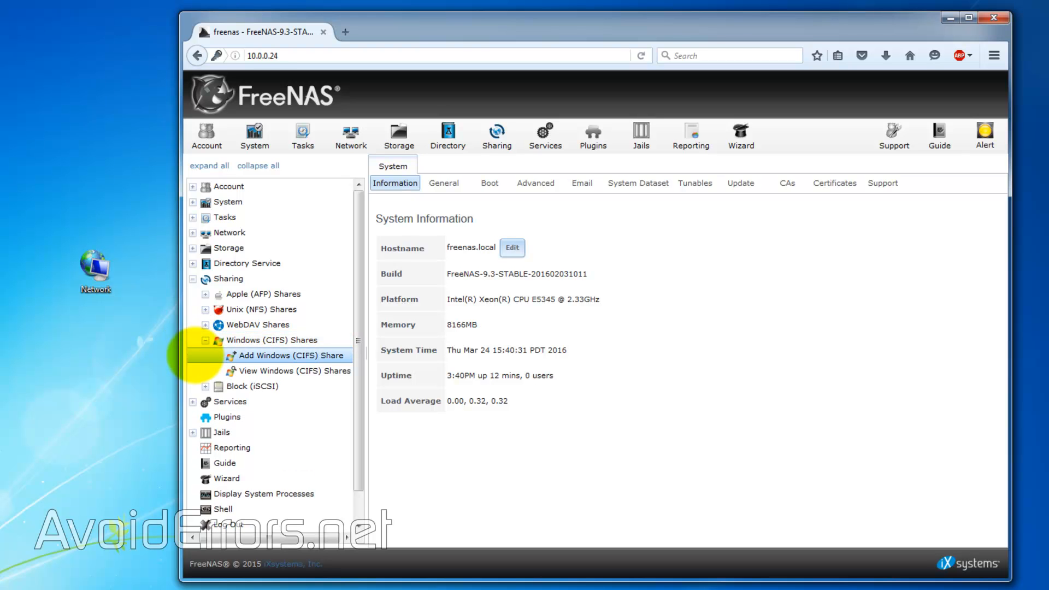
{"action": "left_click", "coordinate": [292, 355]}
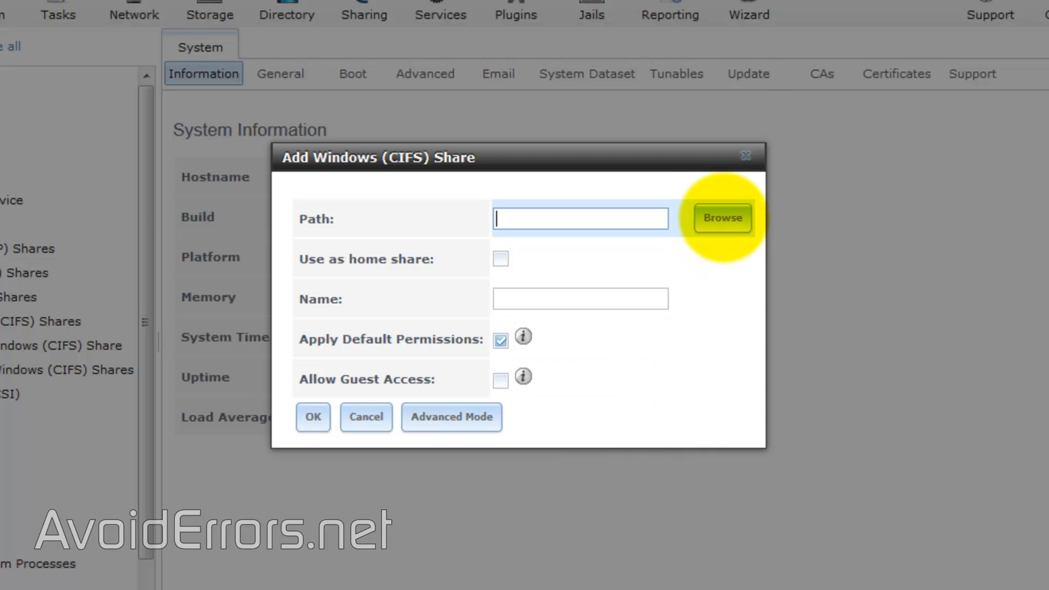
{"action": "left_click", "coordinate": [722, 217]}
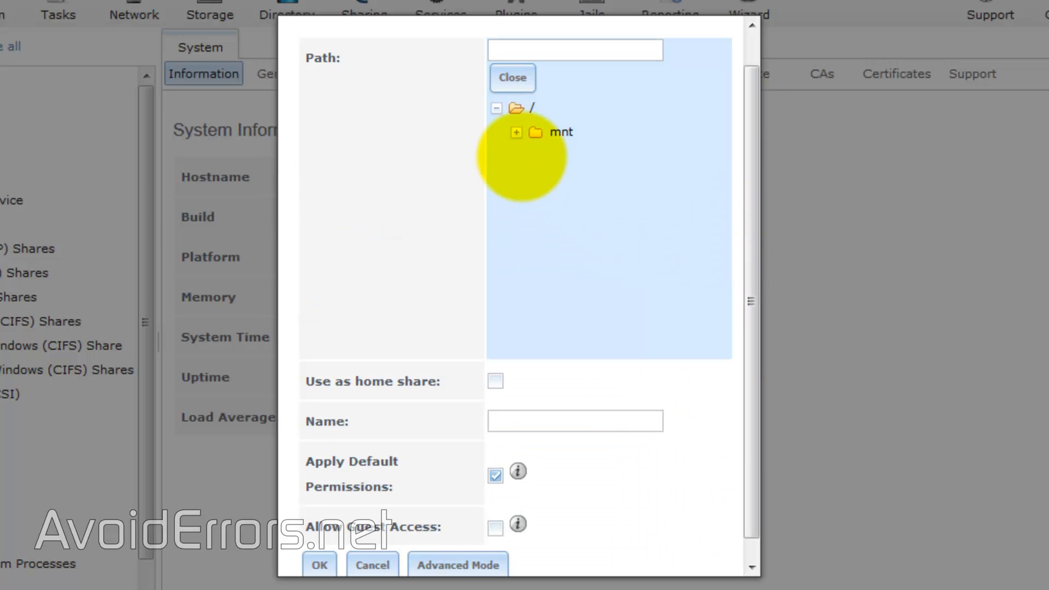
{"action": "left_click", "coordinate": [516, 131]}
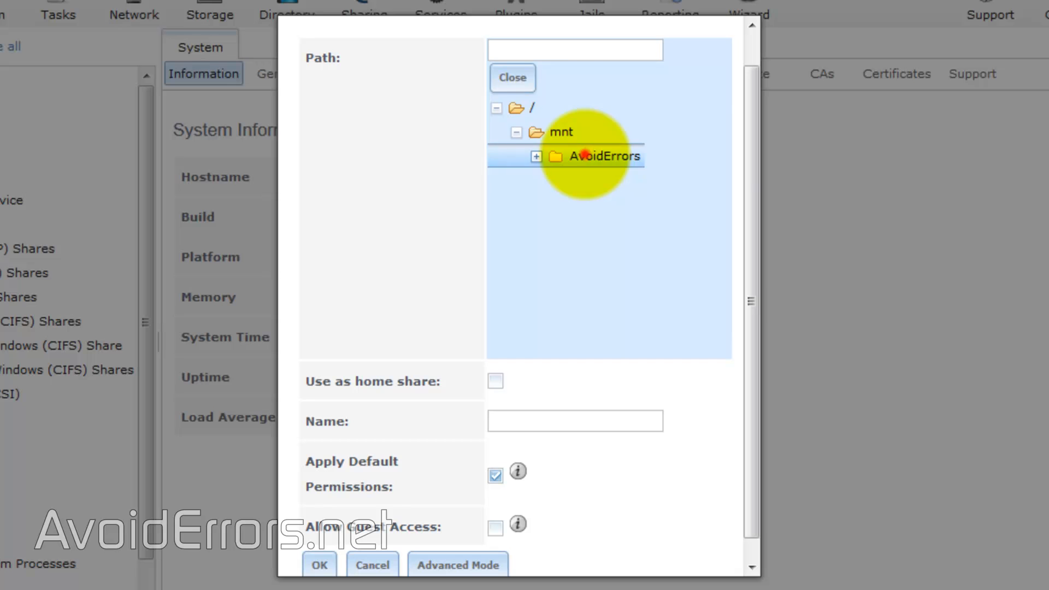
{"action": "left_click", "coordinate": [594, 156]}
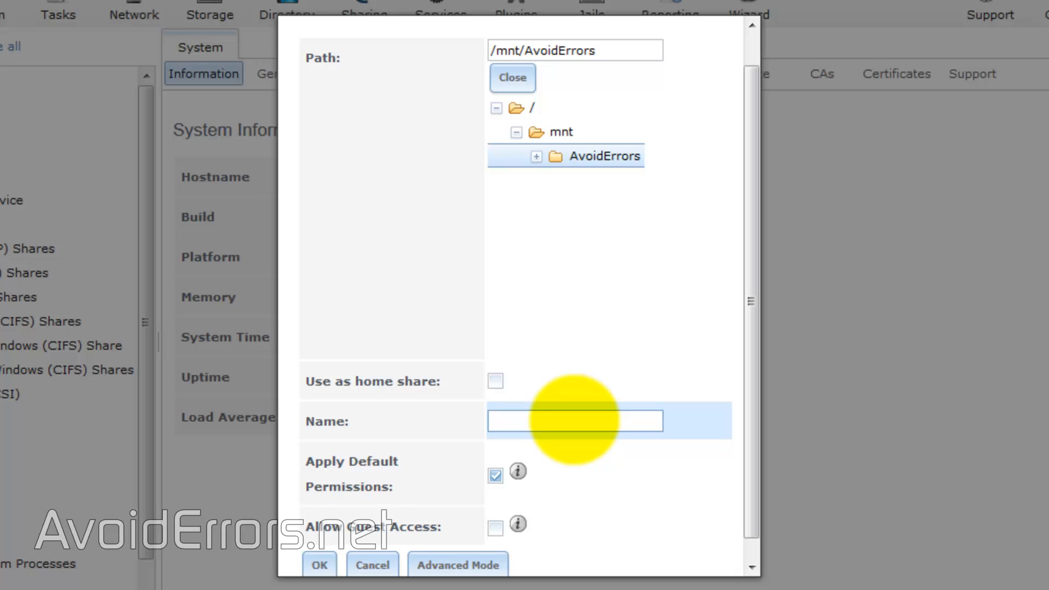
Name the share FreeNAS, allow guest access, save it and enable the CIFS service
{"action": "type", "text": "FreeNAS"}
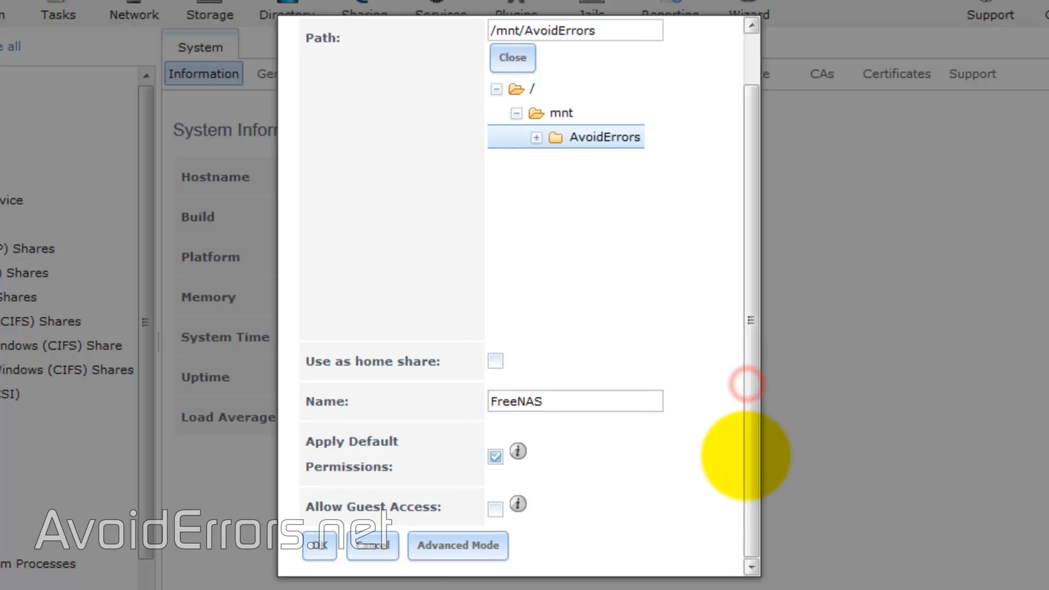
{"action": "left_click", "coordinate": [495, 509]}
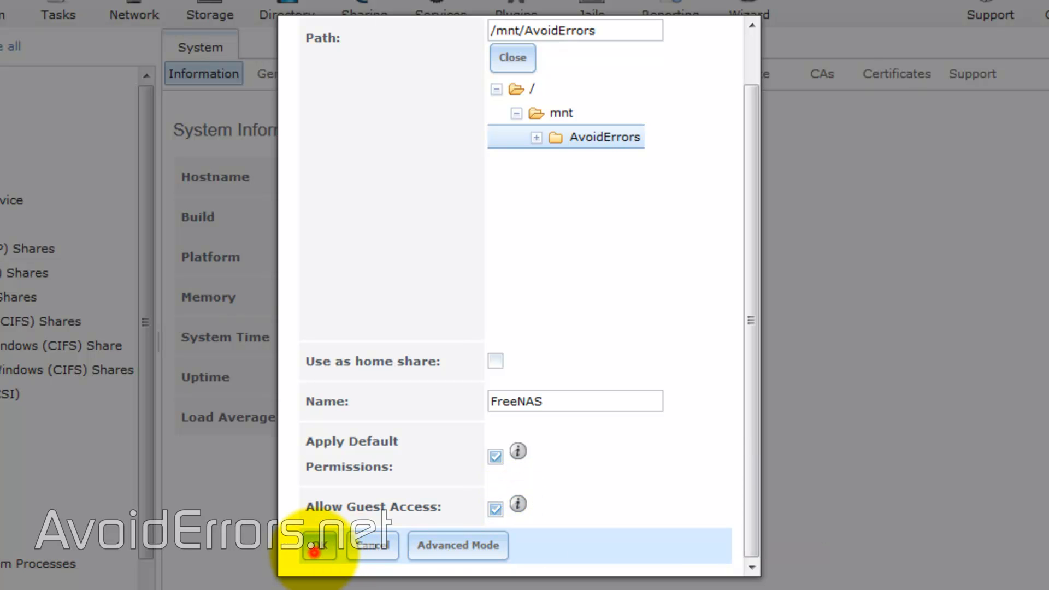
{"action": "left_click", "coordinate": [318, 546]}
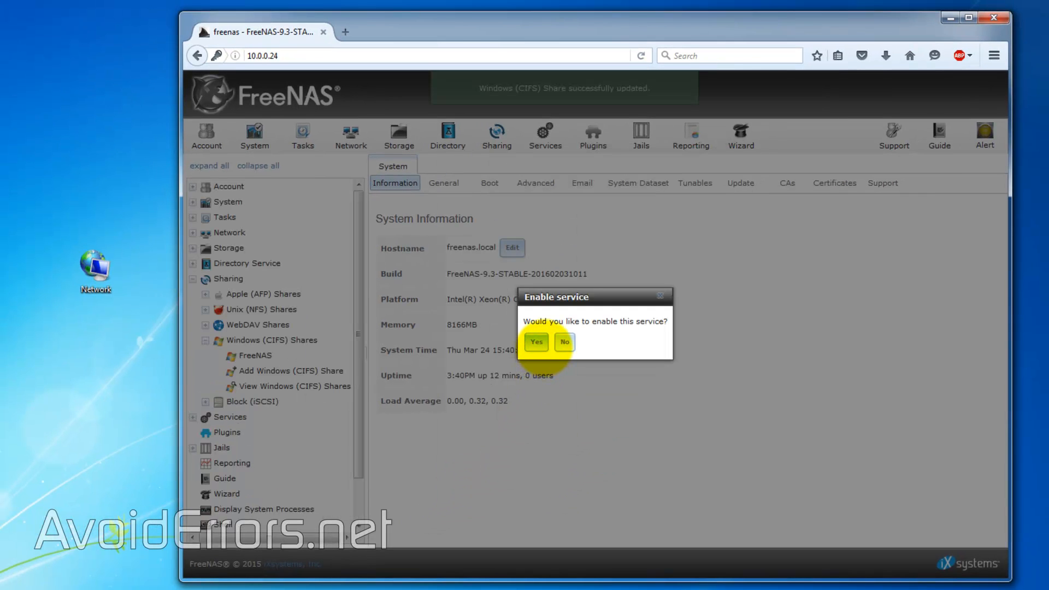
{"action": "left_click", "coordinate": [564, 342]}
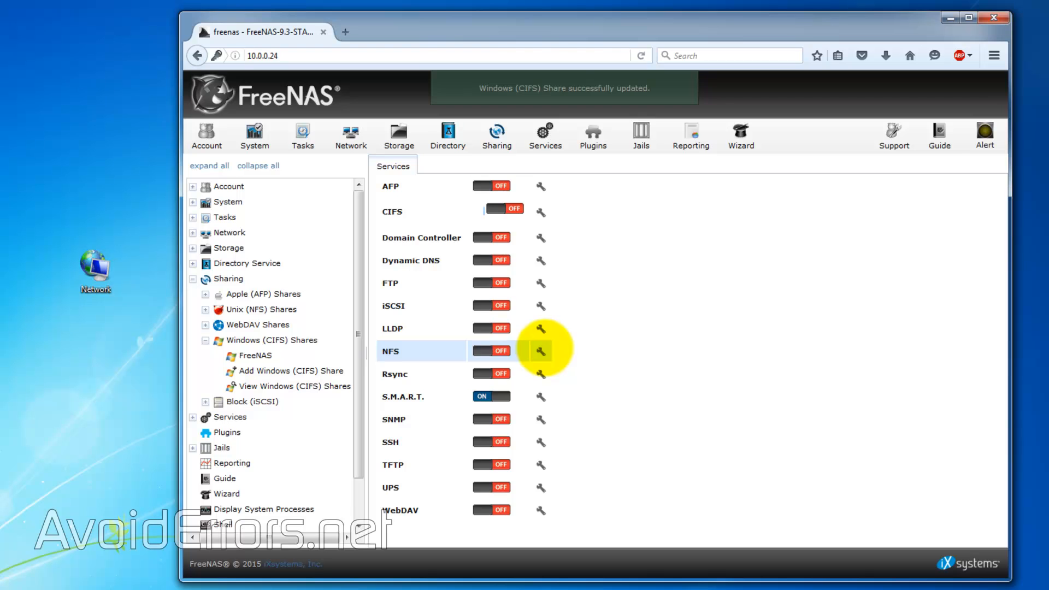
{"action": "left_click", "coordinate": [503, 208]}
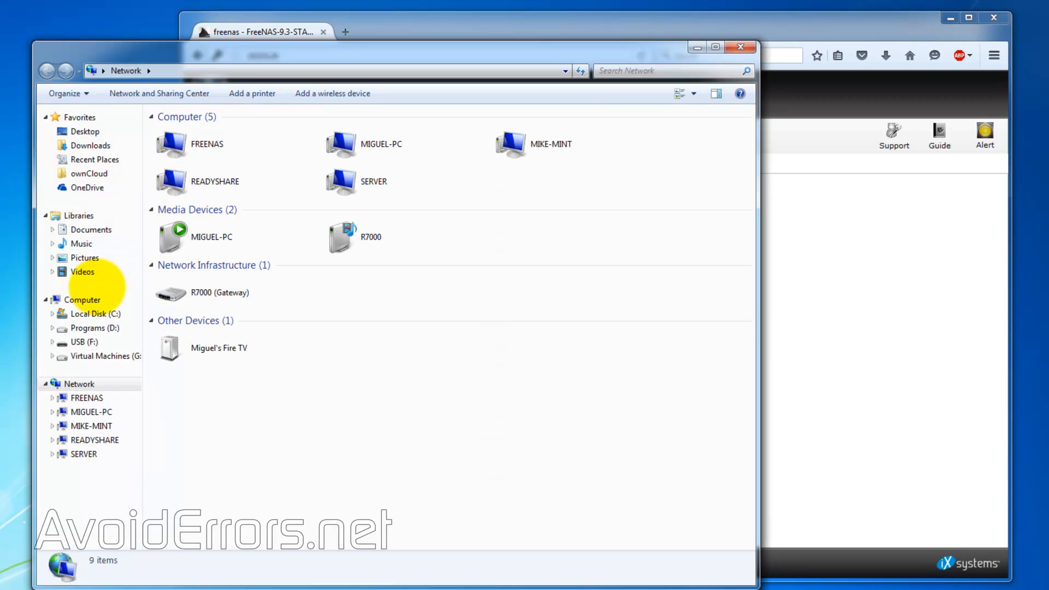
Browse into FREENAS > FreeNAS share from Network and create a new folder there
{"action": "left_click", "coordinate": [208, 145]}
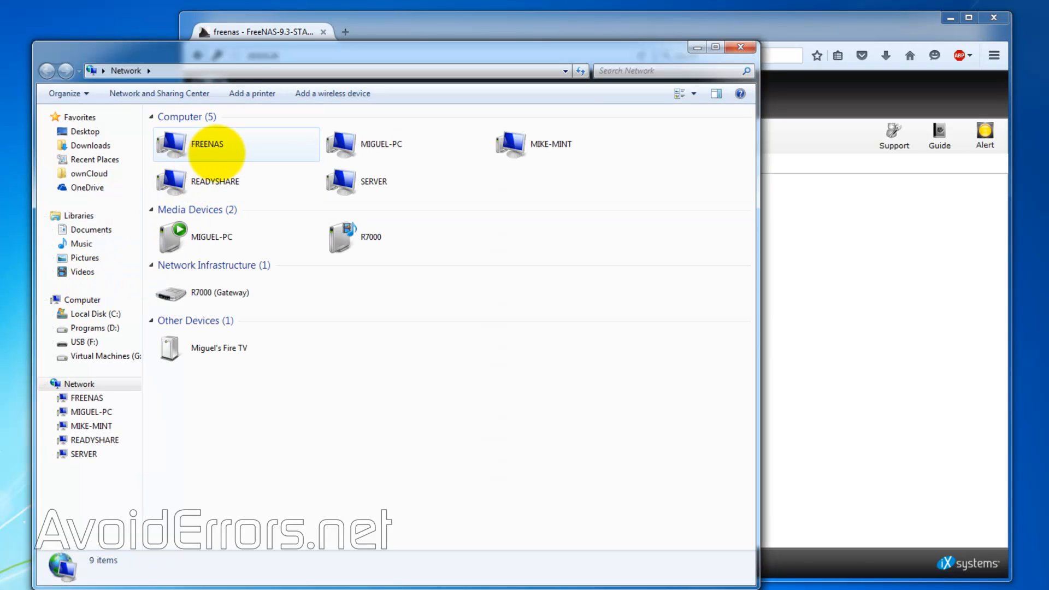
{"action": "double_click", "coordinate": [208, 144]}
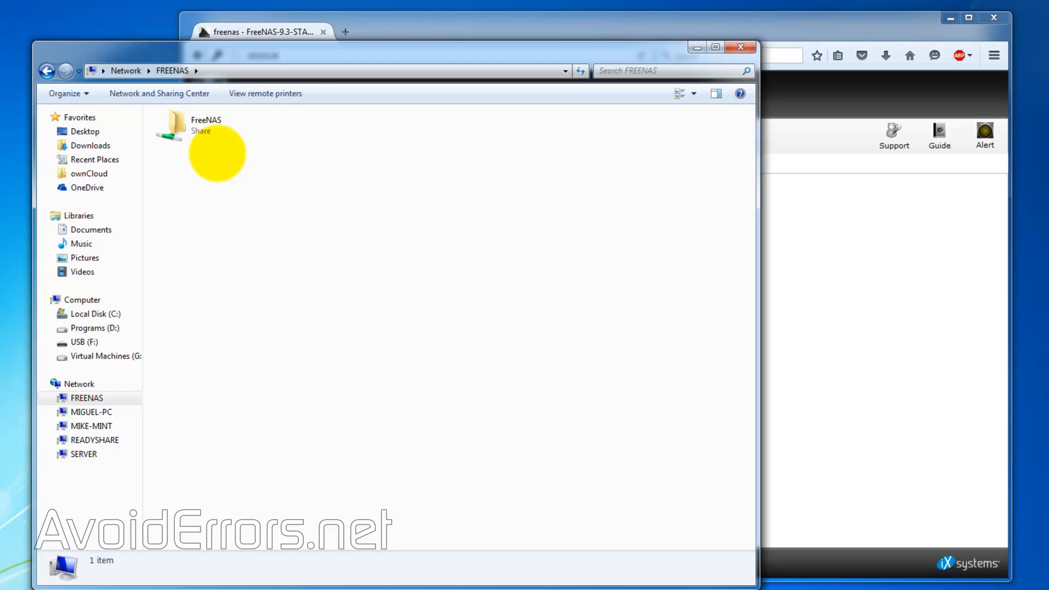
{"action": "left_click", "coordinate": [206, 124]}
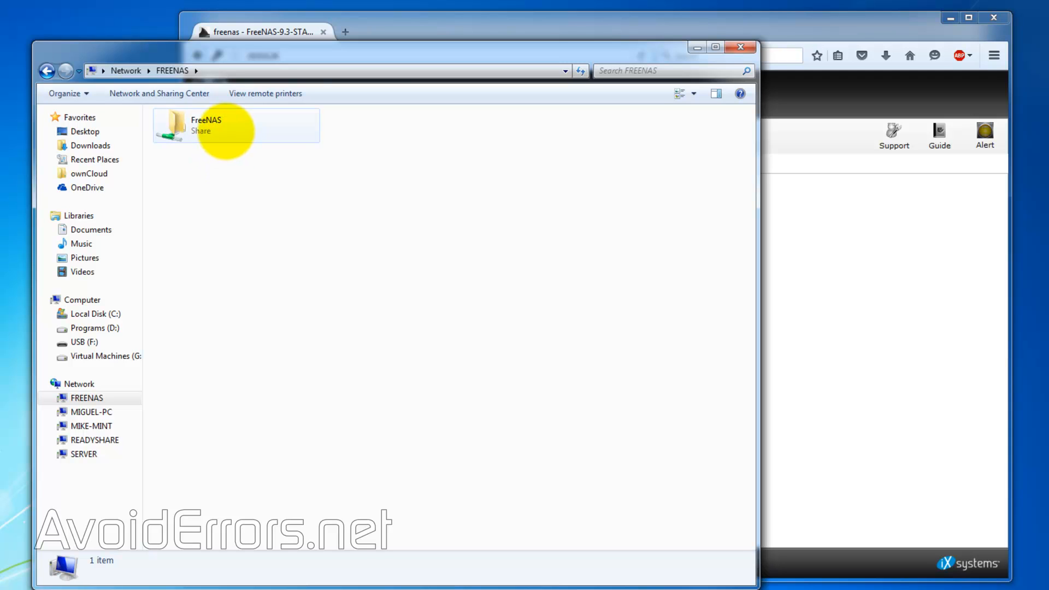
{"action": "double_click", "coordinate": [205, 124]}
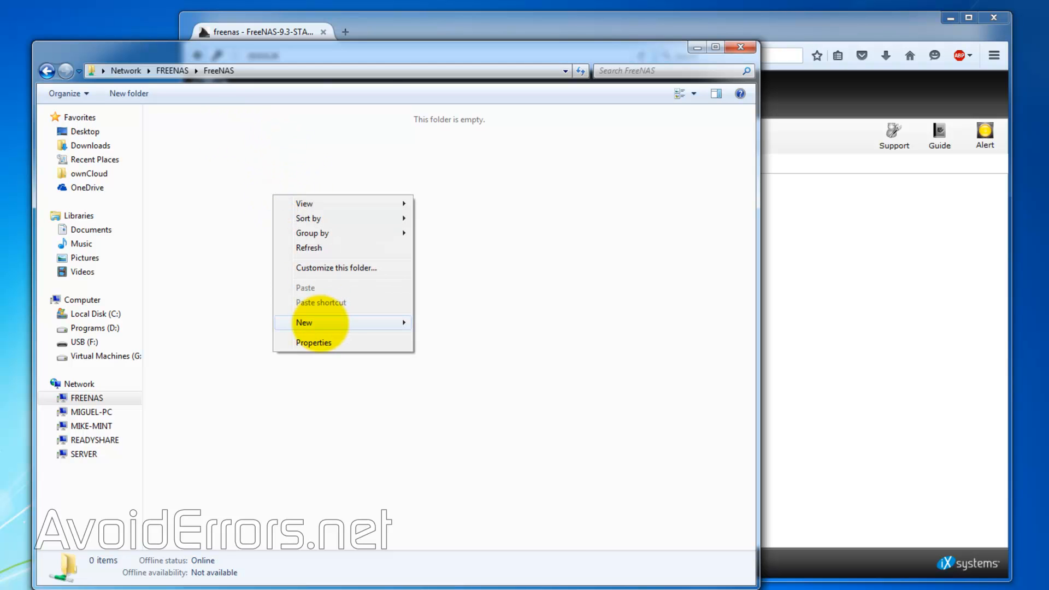
{"action": "left_click", "coordinate": [304, 322]}
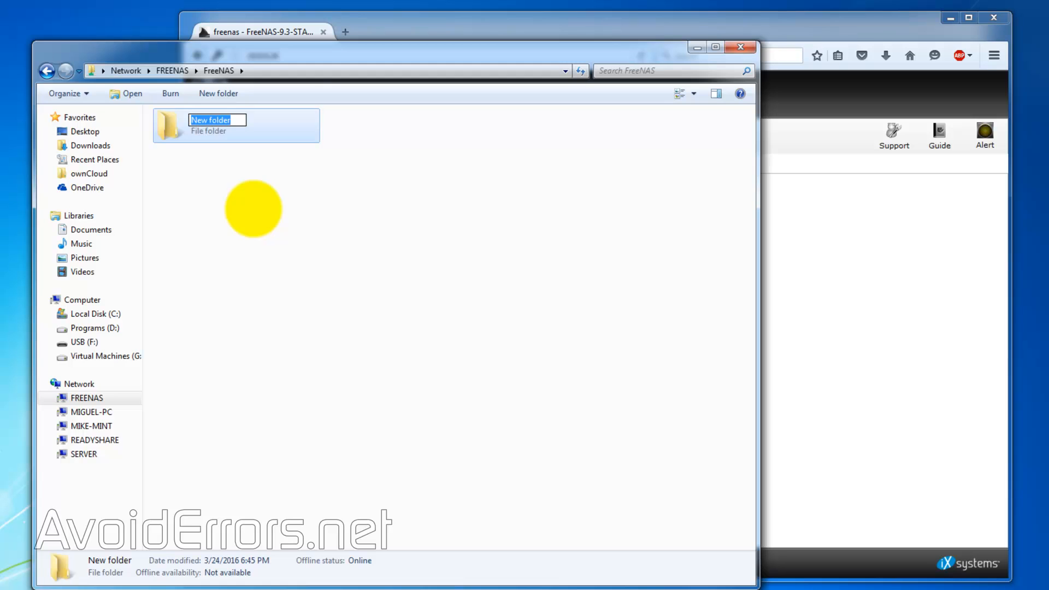